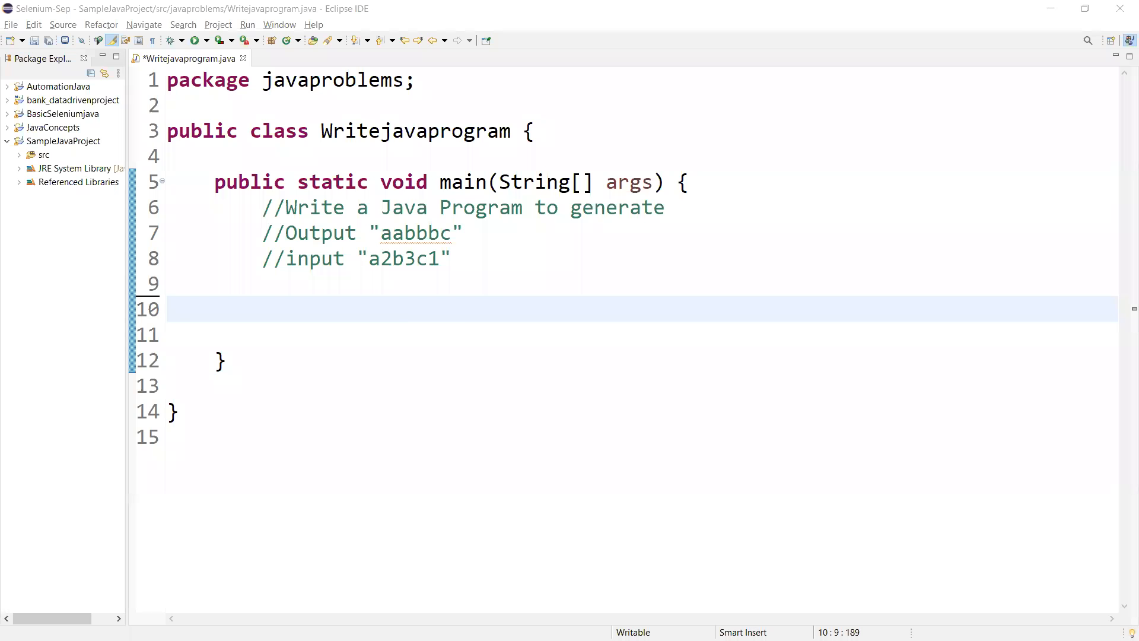
pyautogui.moveTo(408, 324)
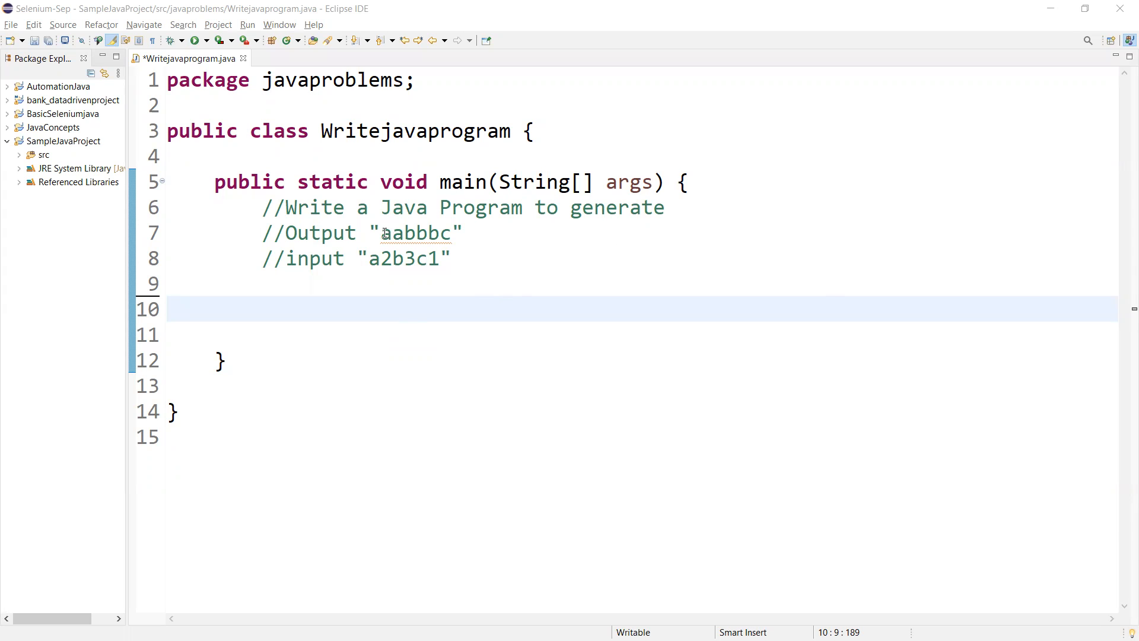
# Declare String str = "a2b3c1" on a new line below the input comment
pyautogui.click(369, 258)
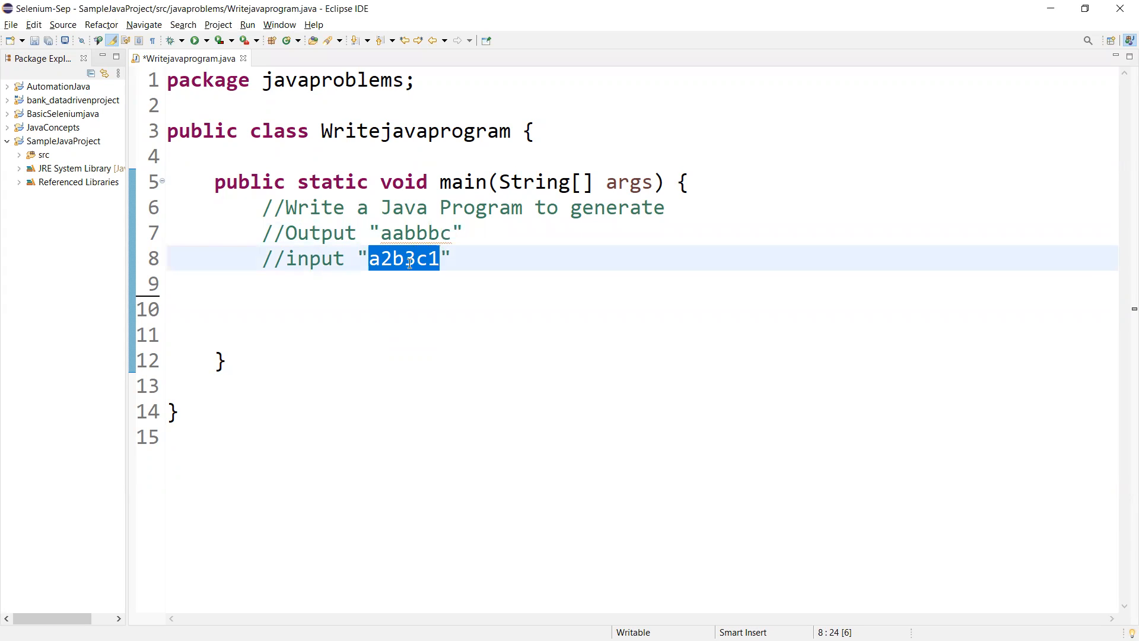
pyautogui.moveTo(534, 267)
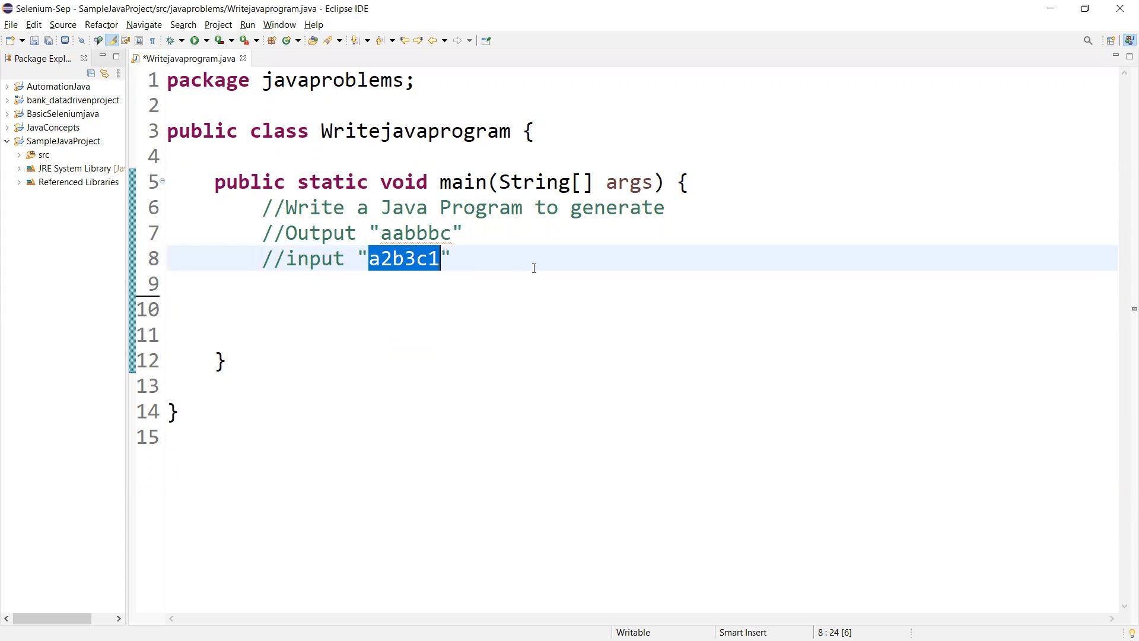
pyautogui.click(451, 258)
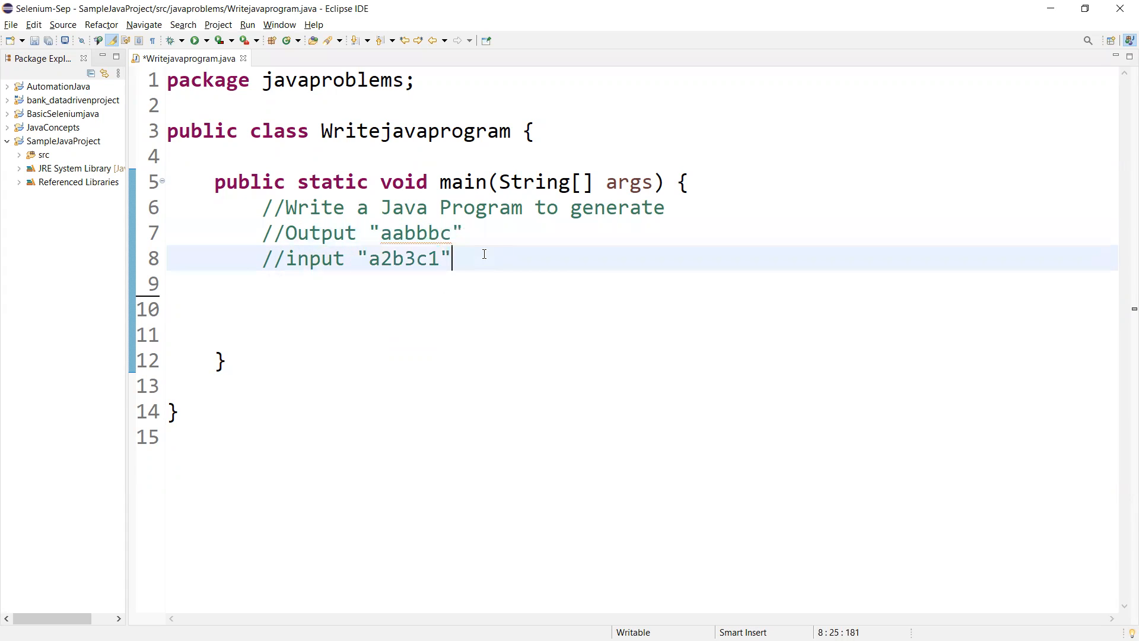
pyautogui.write('String s')
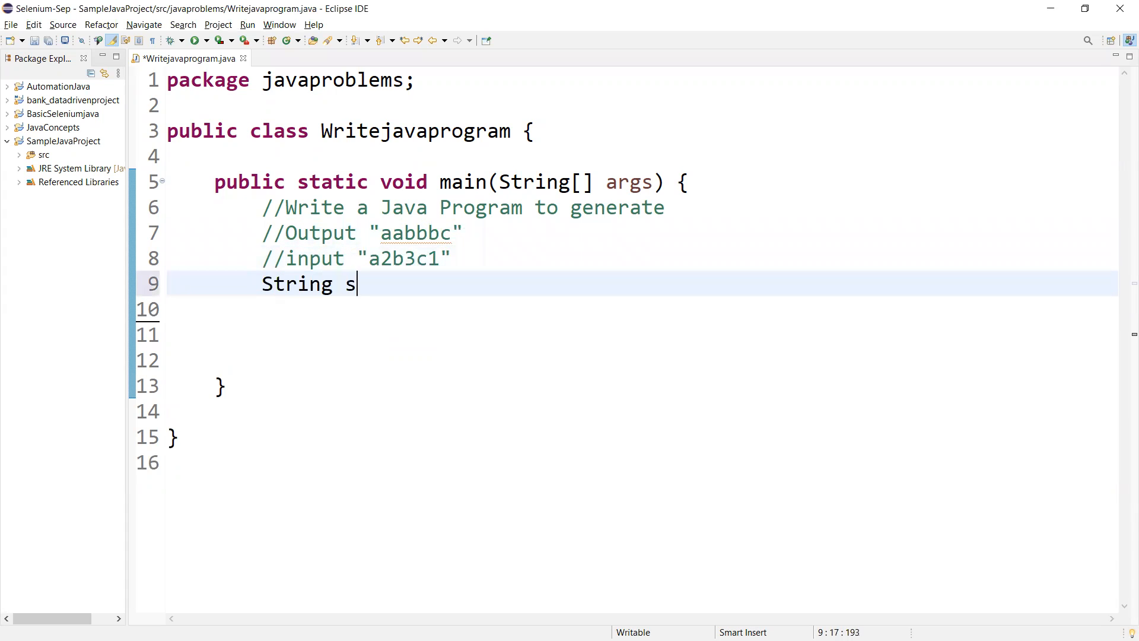
pyautogui.write('tr =')
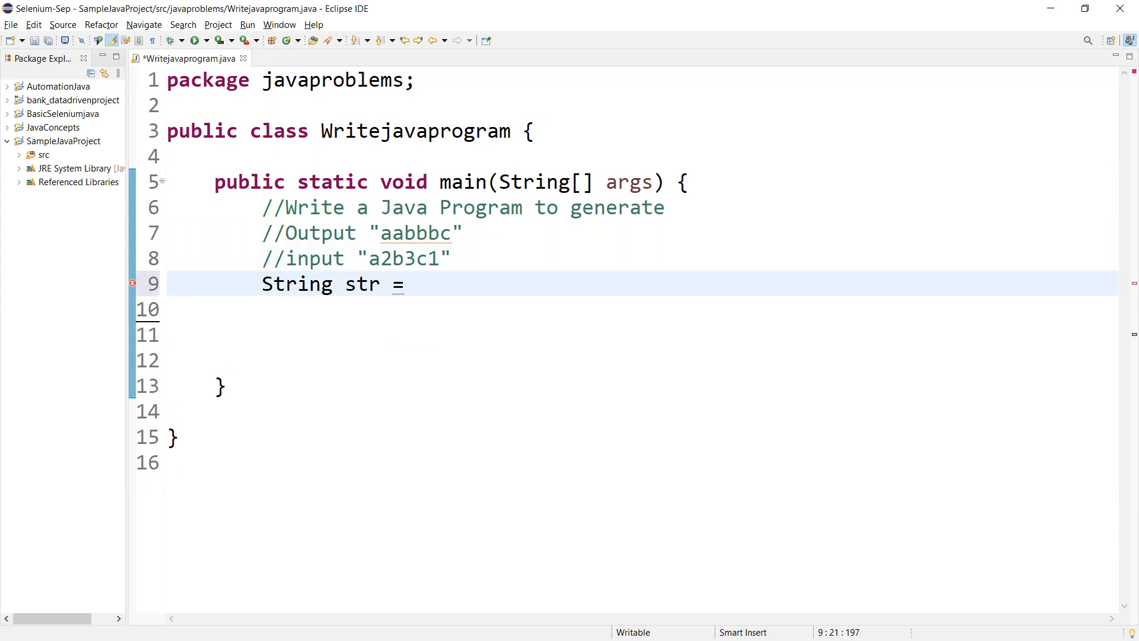
pyautogui.write('""')
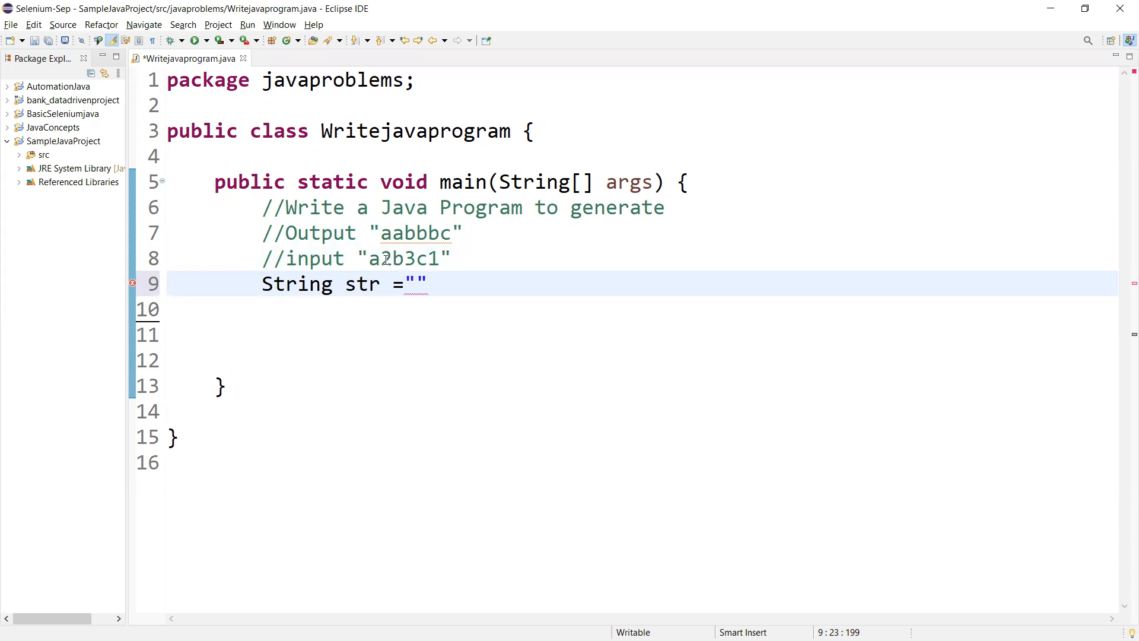
pyautogui.click(415, 284)
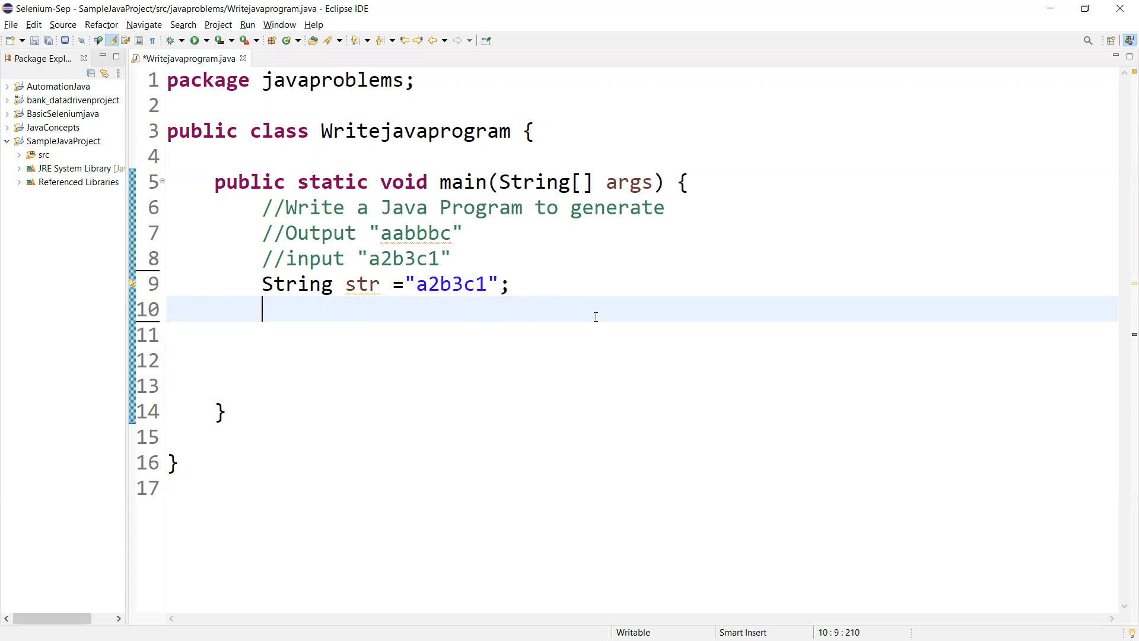
pyautogui.moveTo(489, 349)
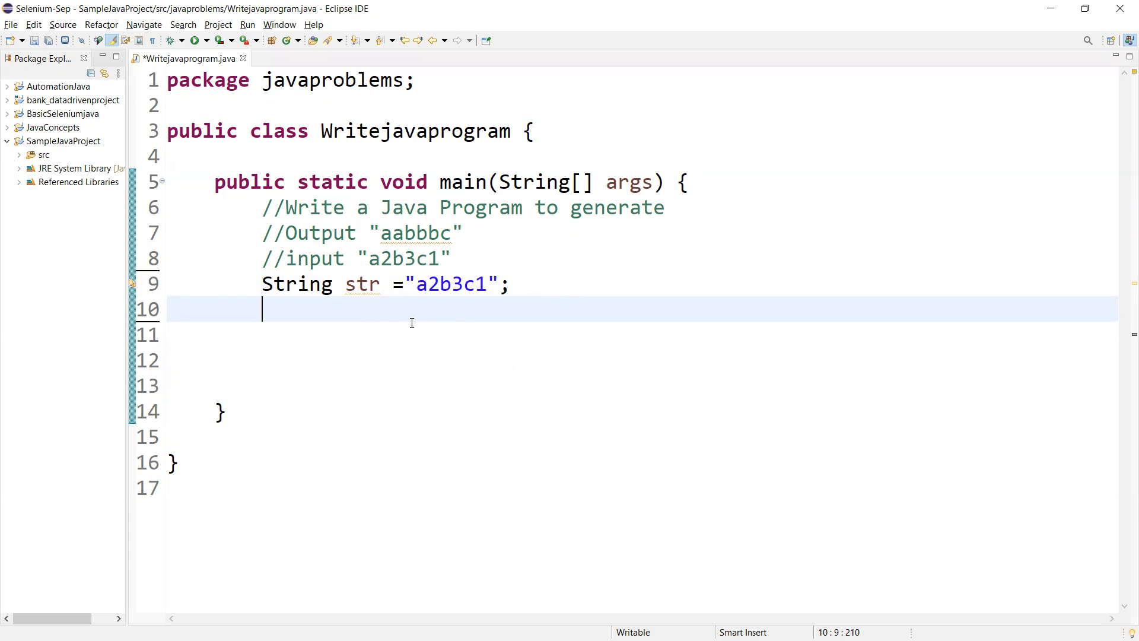
# Write for(int i=0; i<str.length(); i++) { } iterating over every index of str
pyautogui.write('for')
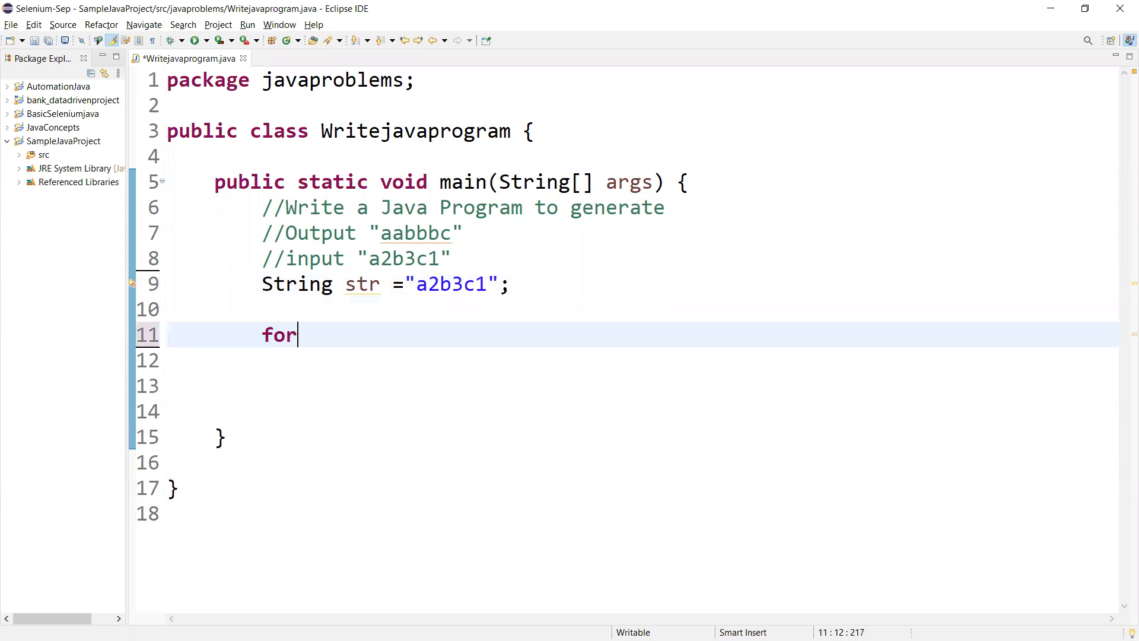
pyautogui.write('(int i')
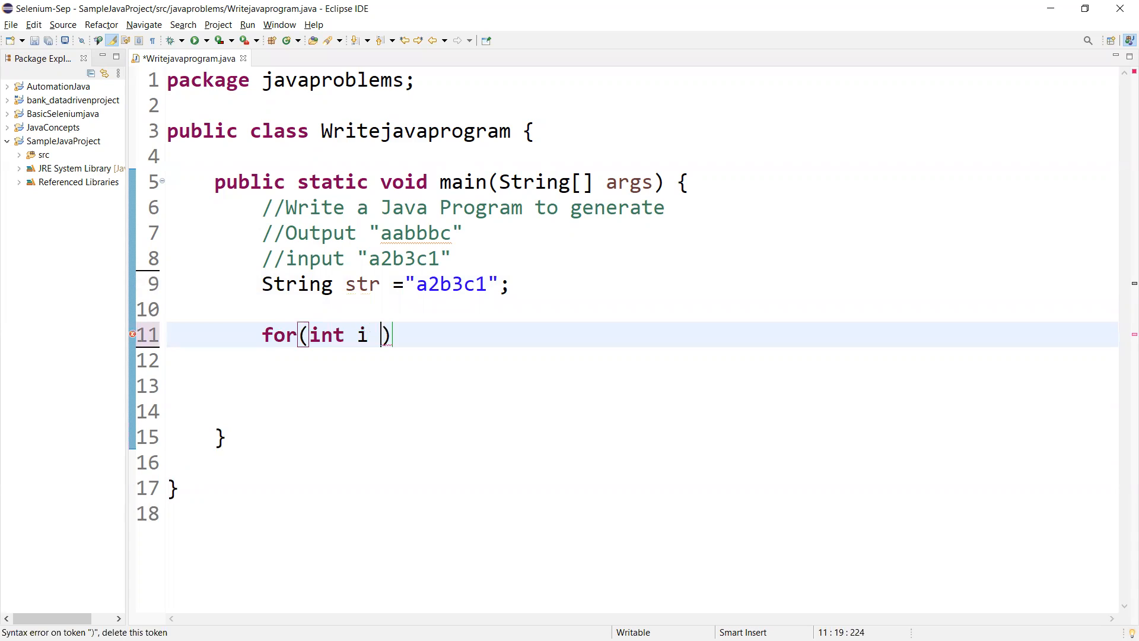
pyautogui.write('=0;i<')
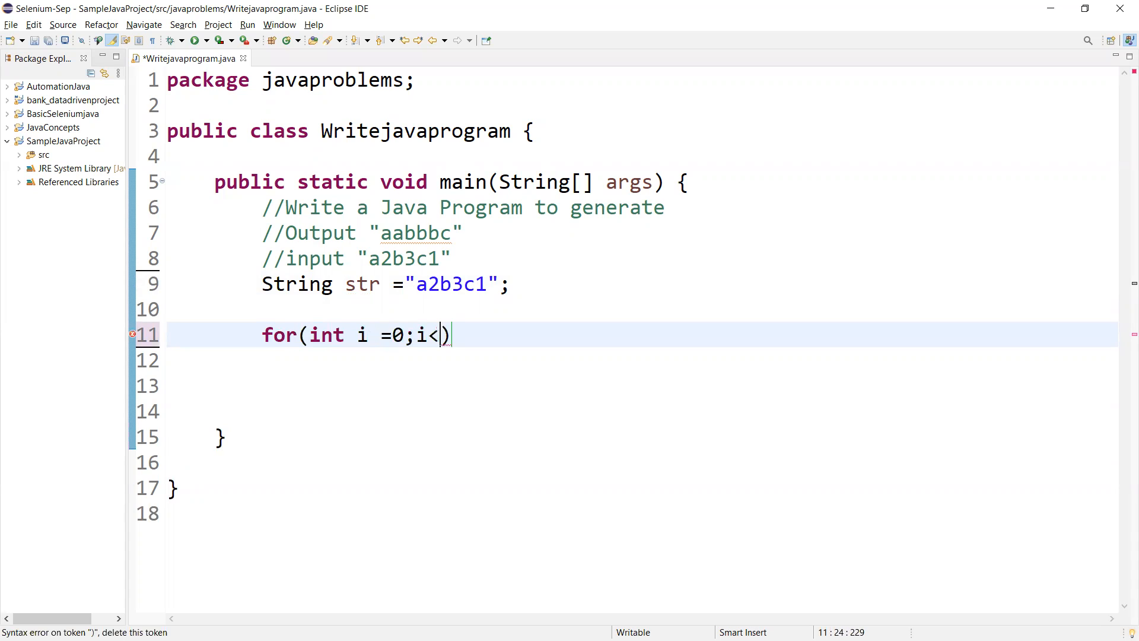
pyautogui.write('str')
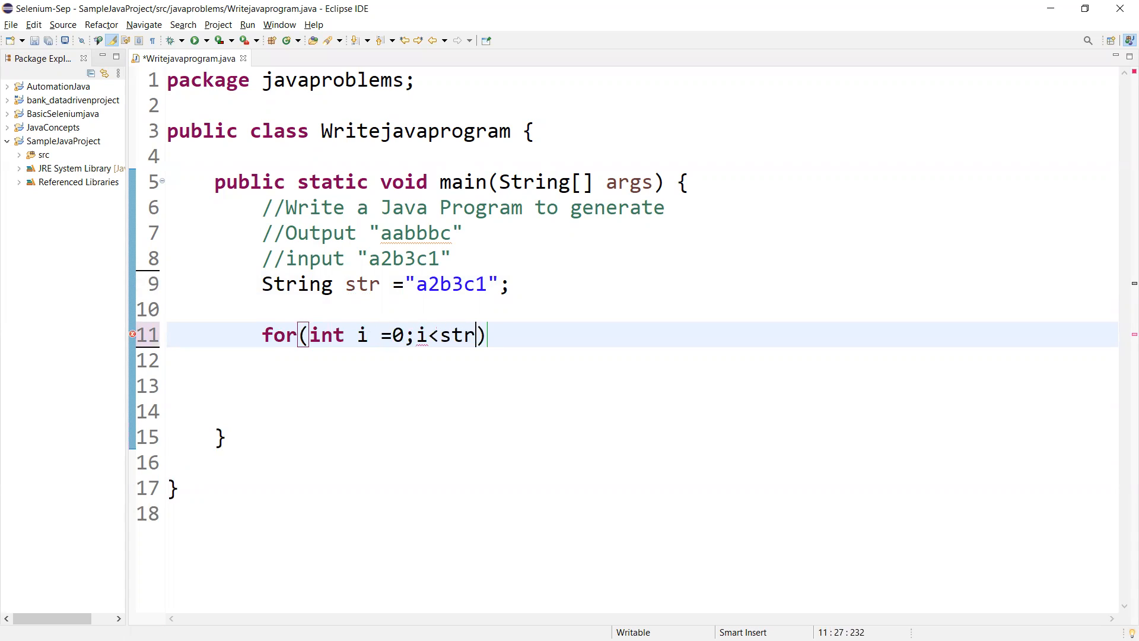
pyautogui.write('.length()')
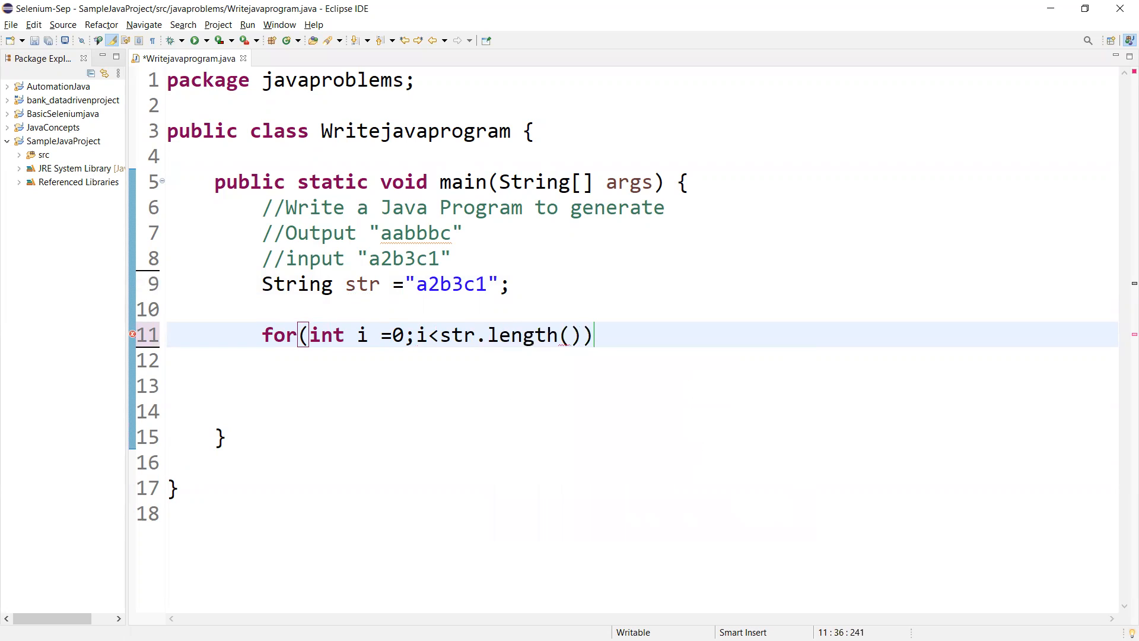
pyautogui.write(';i++')
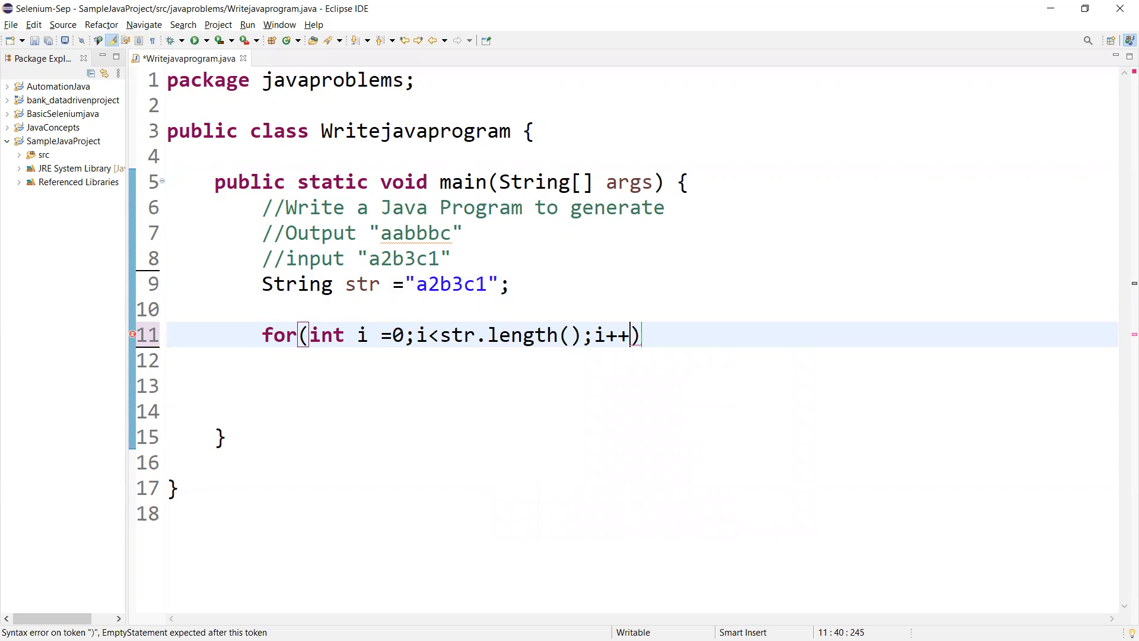
pyautogui.write('{')
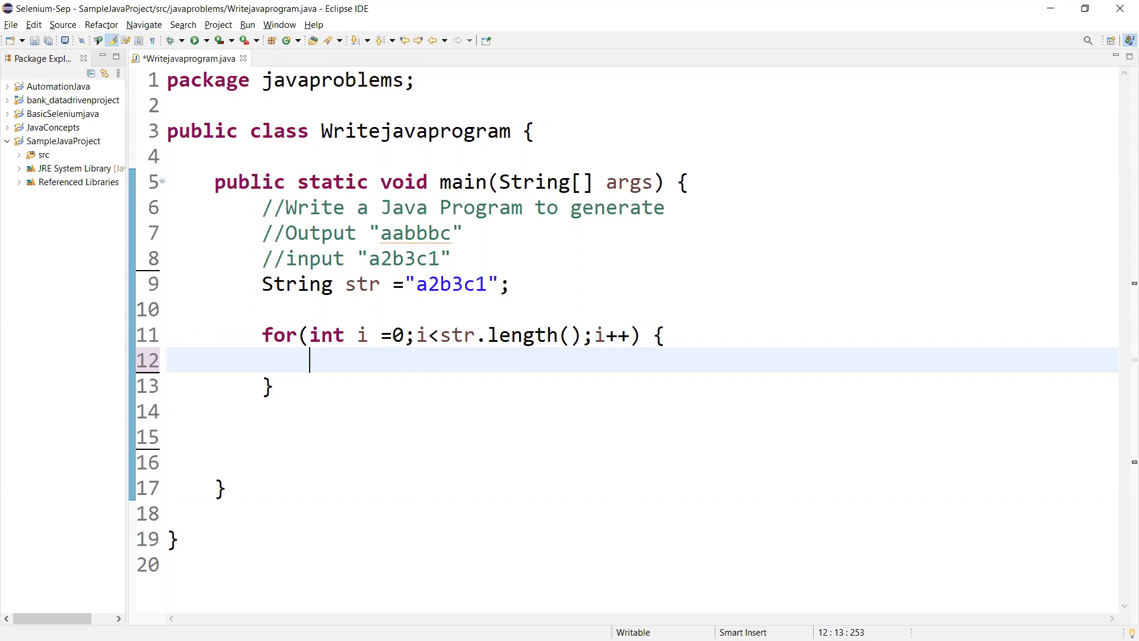
pyautogui.moveTo(710, 335)
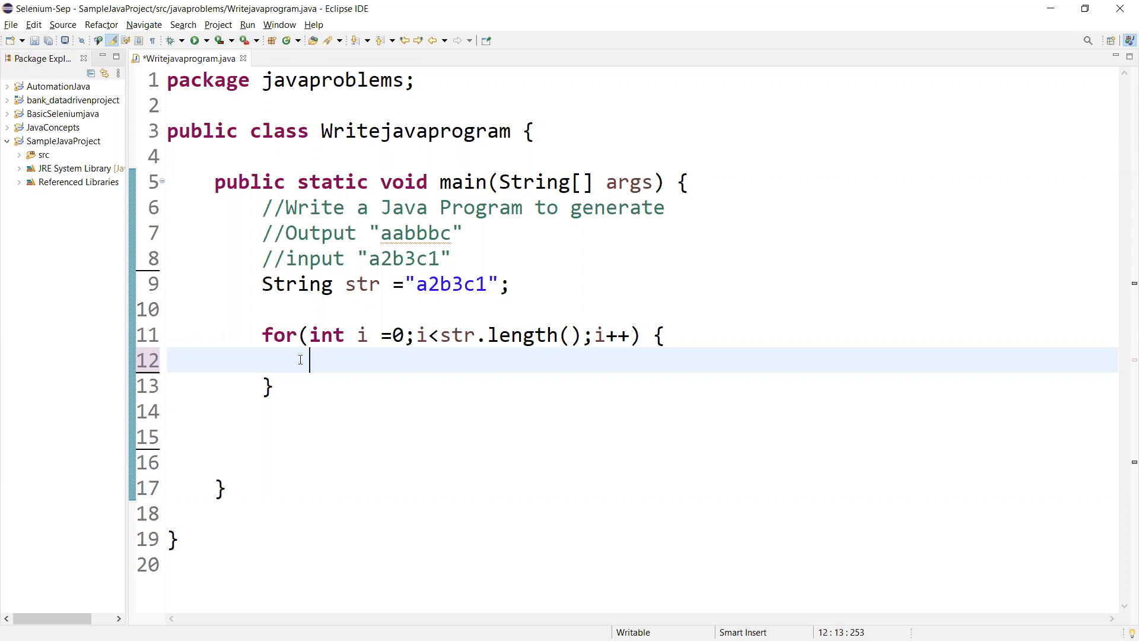
# Add if(Character.isAlphabetic(str.charAt(i))) { } inside the loop body
pyautogui.write('if(C')
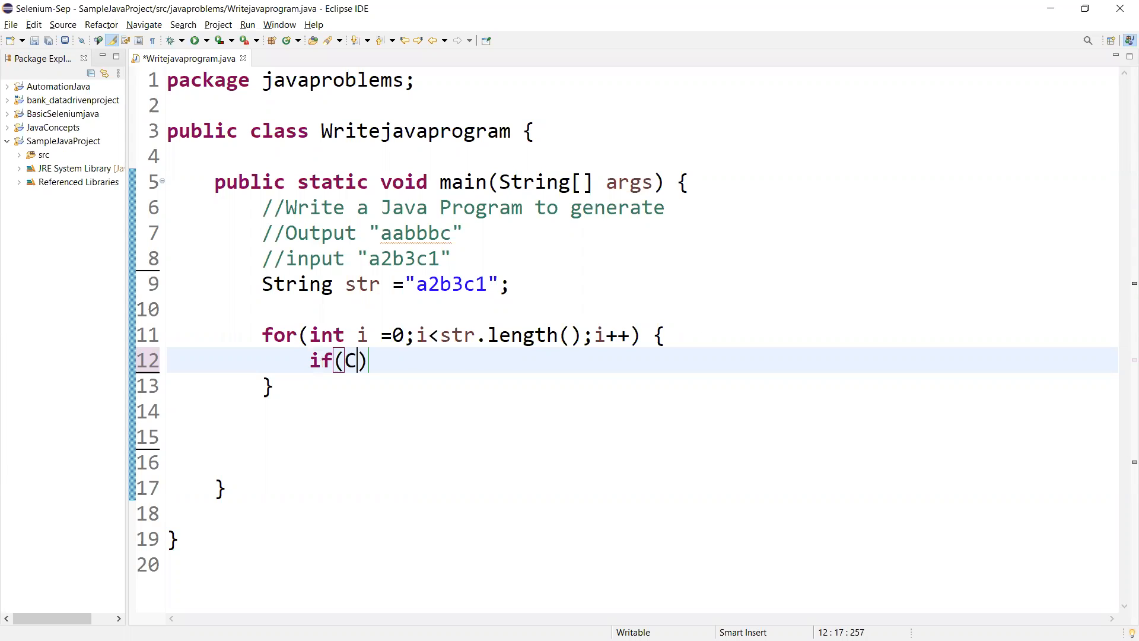
pyautogui.write('haracter')
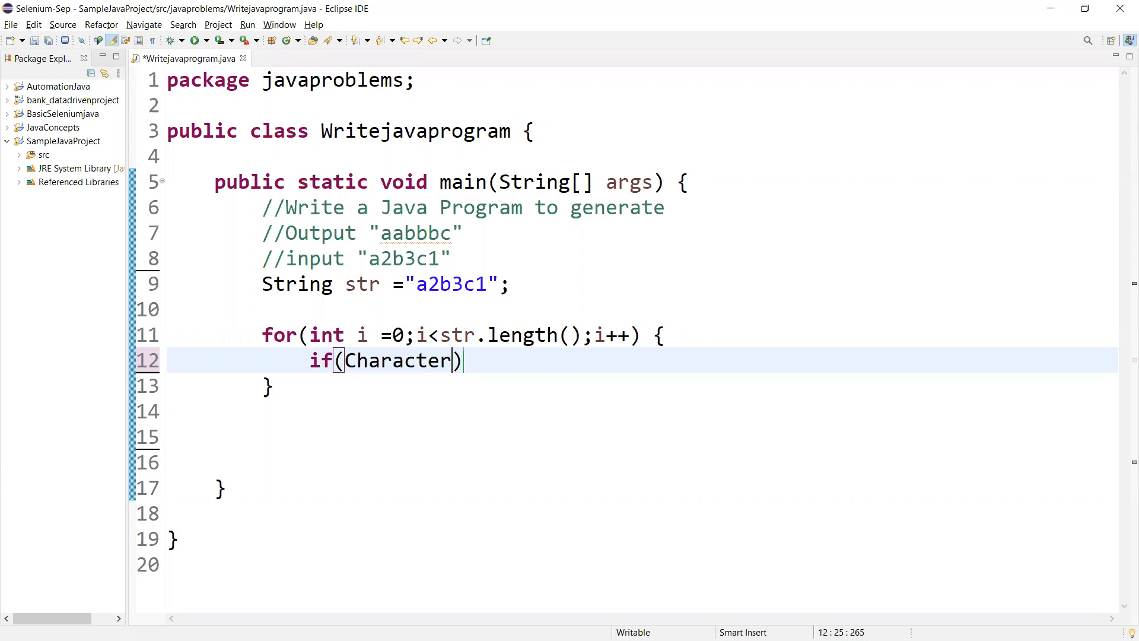
pyautogui.write('.isAlphabetic(i')
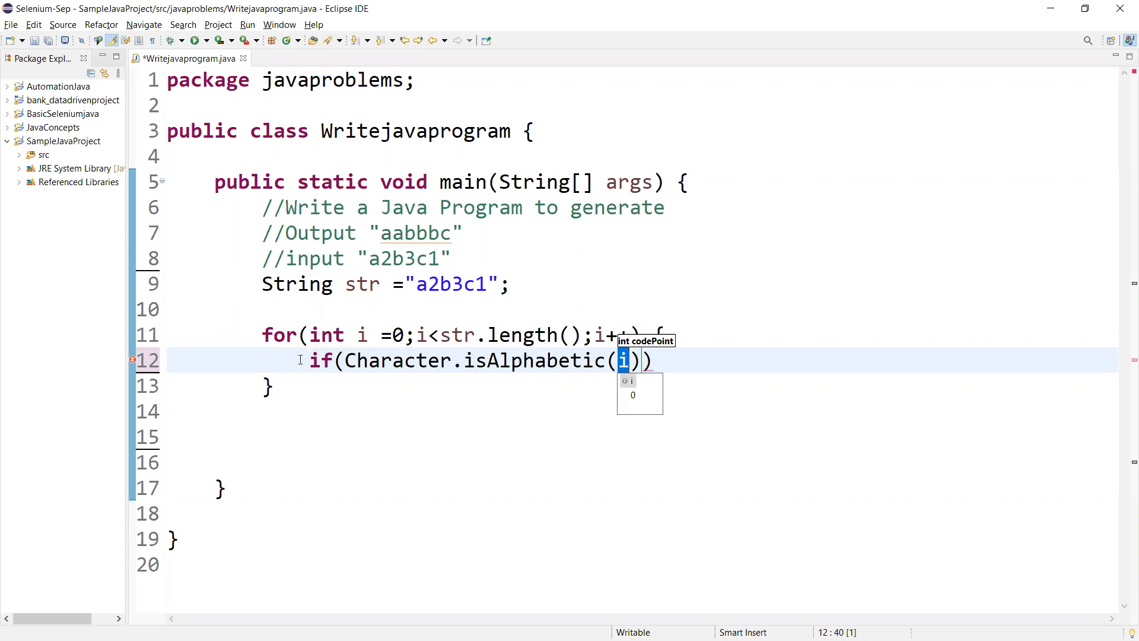
pyautogui.write('str.')
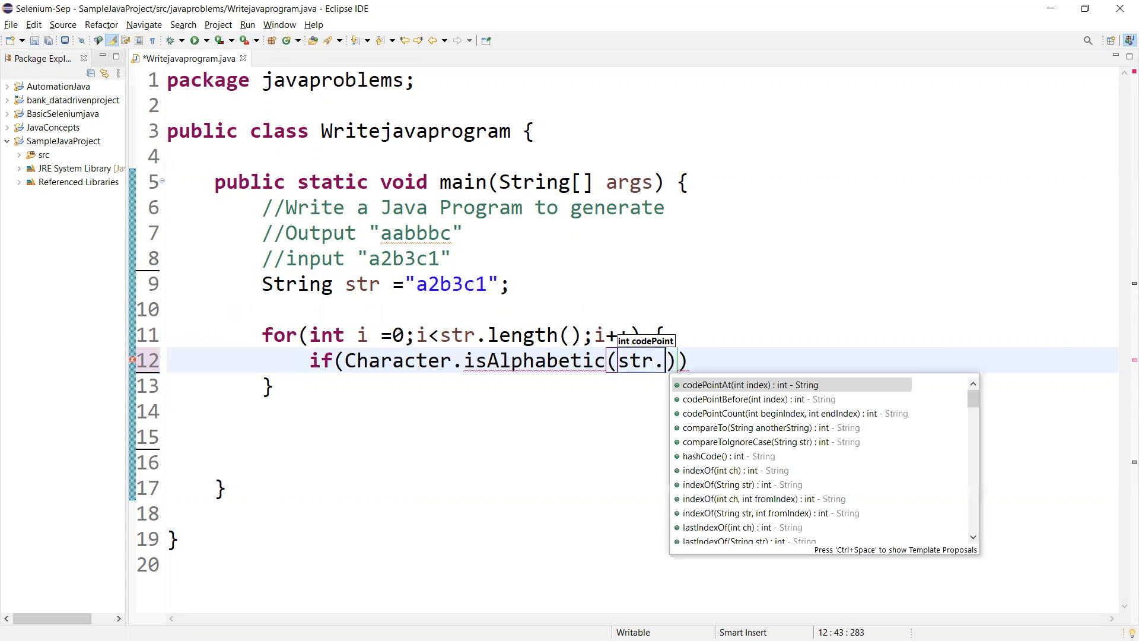
pyautogui.write('char')
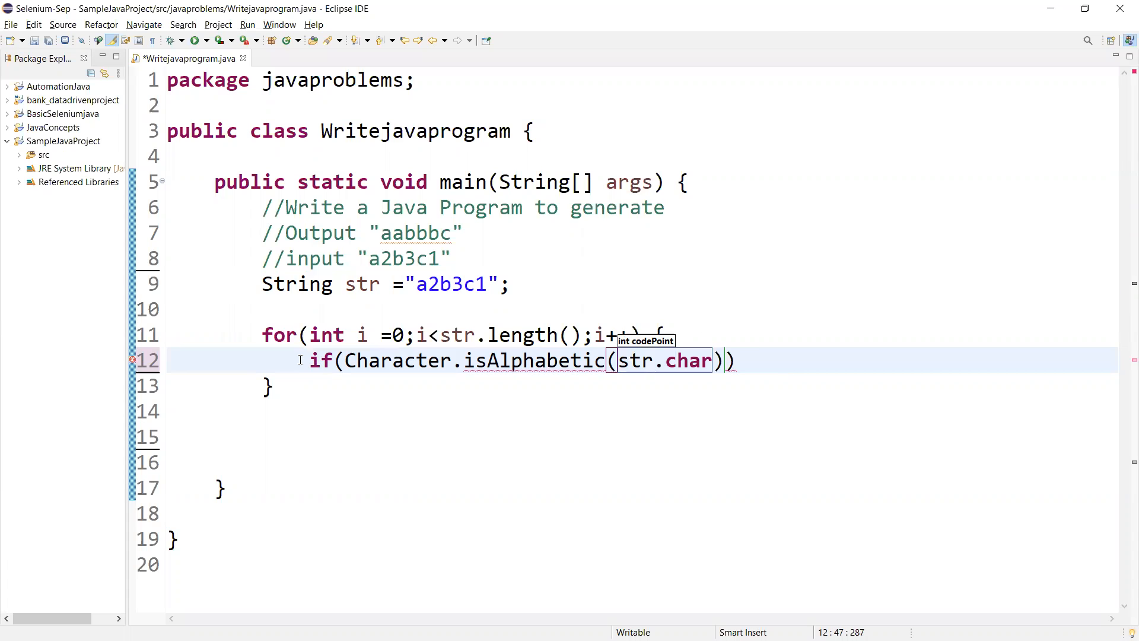
pyautogui.write('At(i')
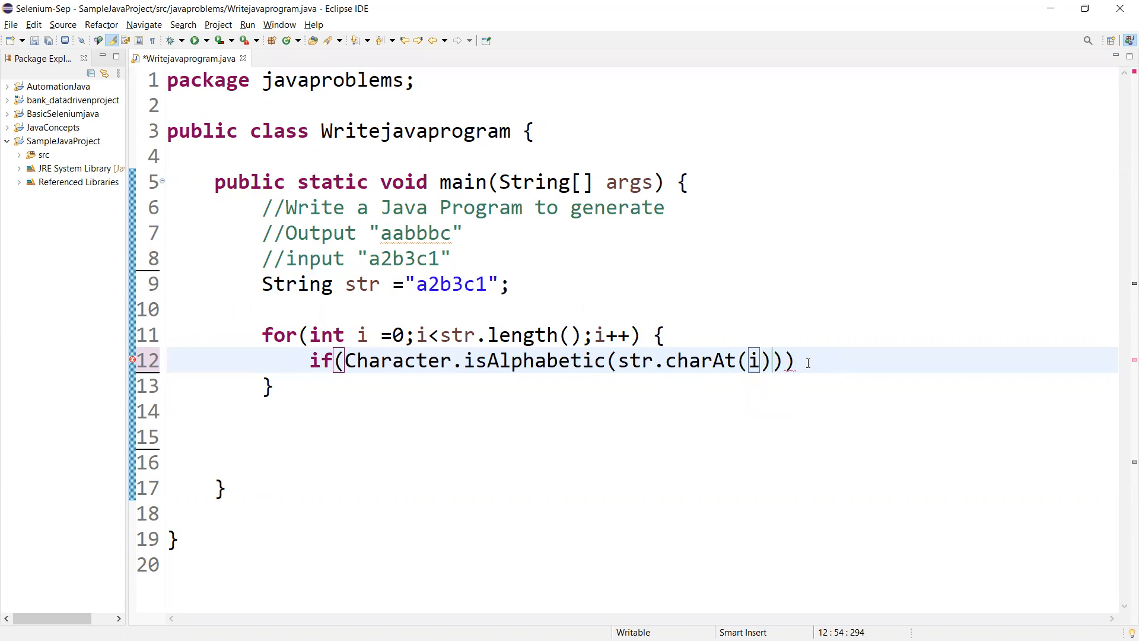
pyautogui.write('{')
pyautogui.write('System.out.println();')
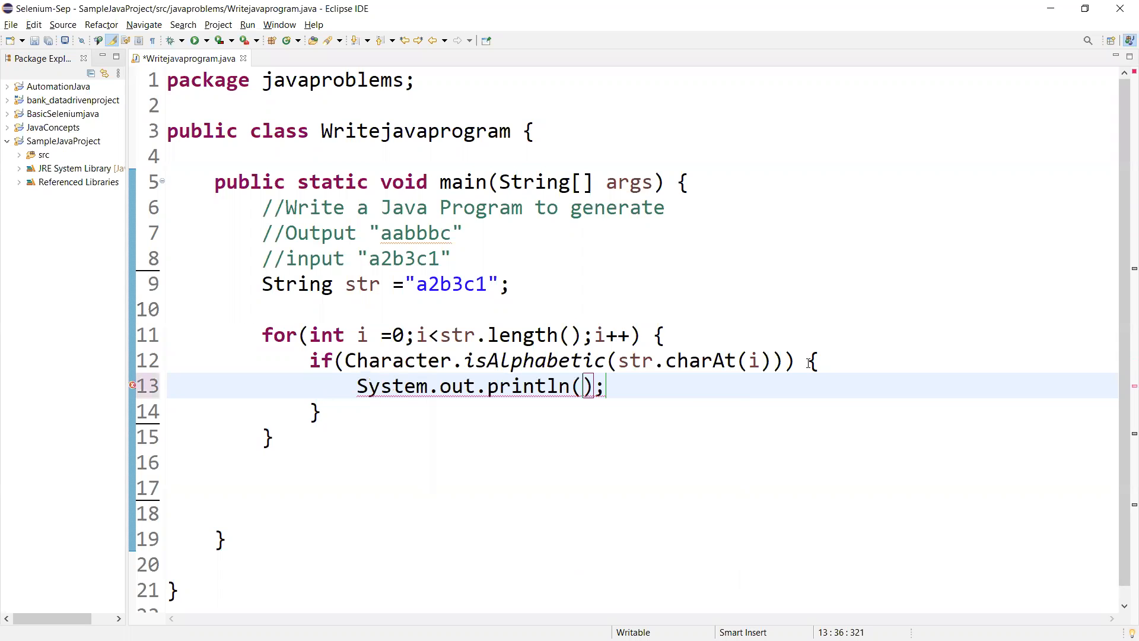
# Print str.charAt(i) in the if block and start an else { } branch
pyautogui.write('str.ch')
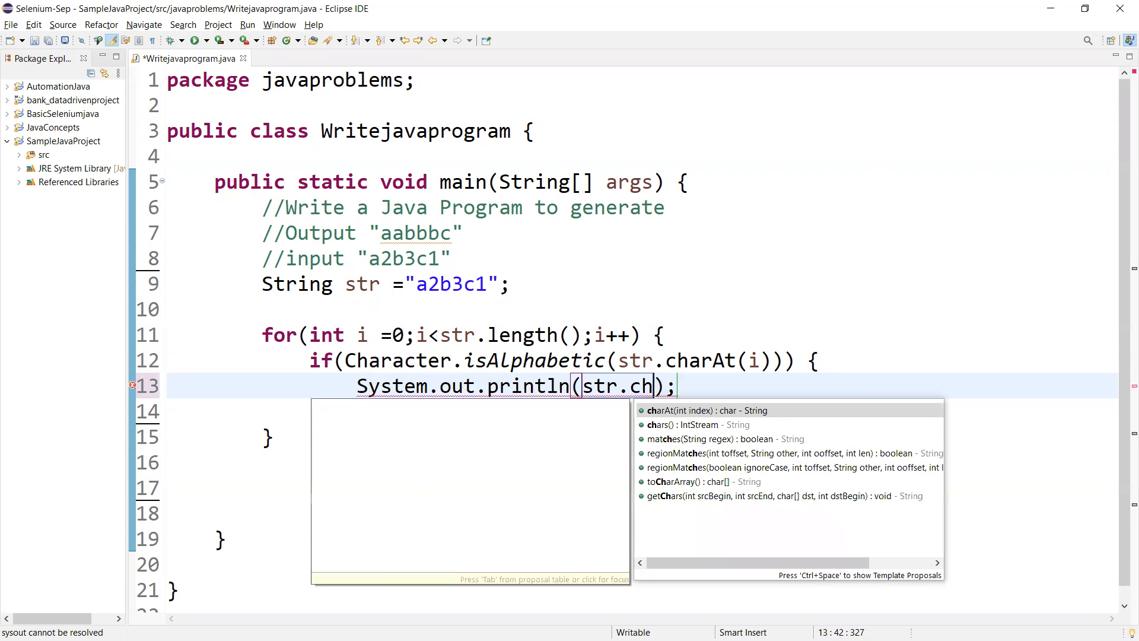
pyautogui.click(704, 410)
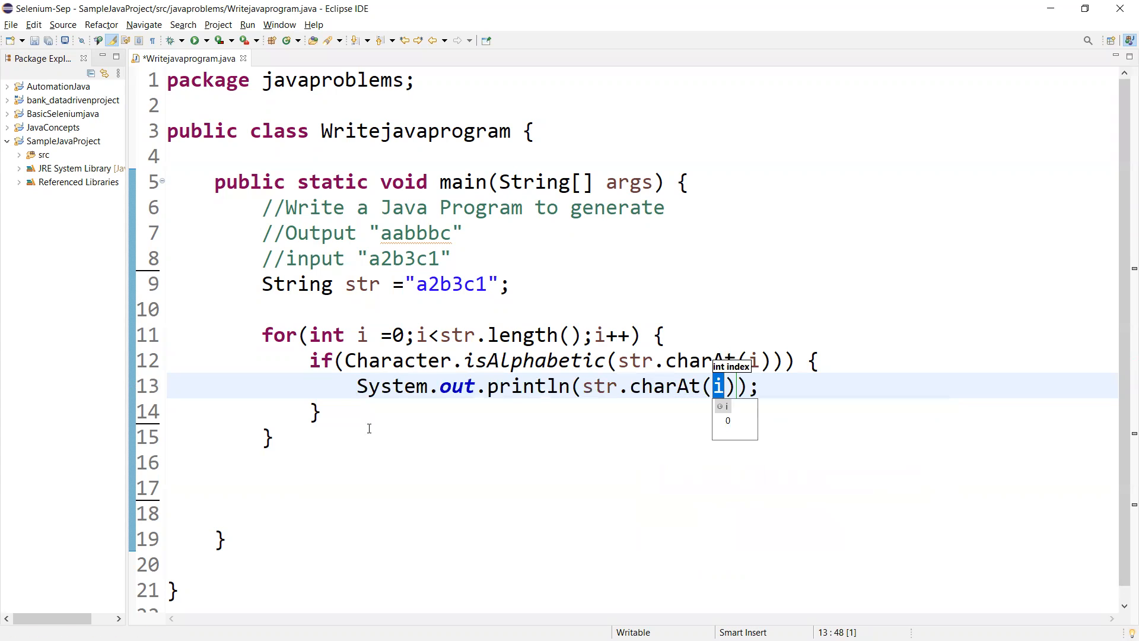
pyautogui.moveTo(358, 408)
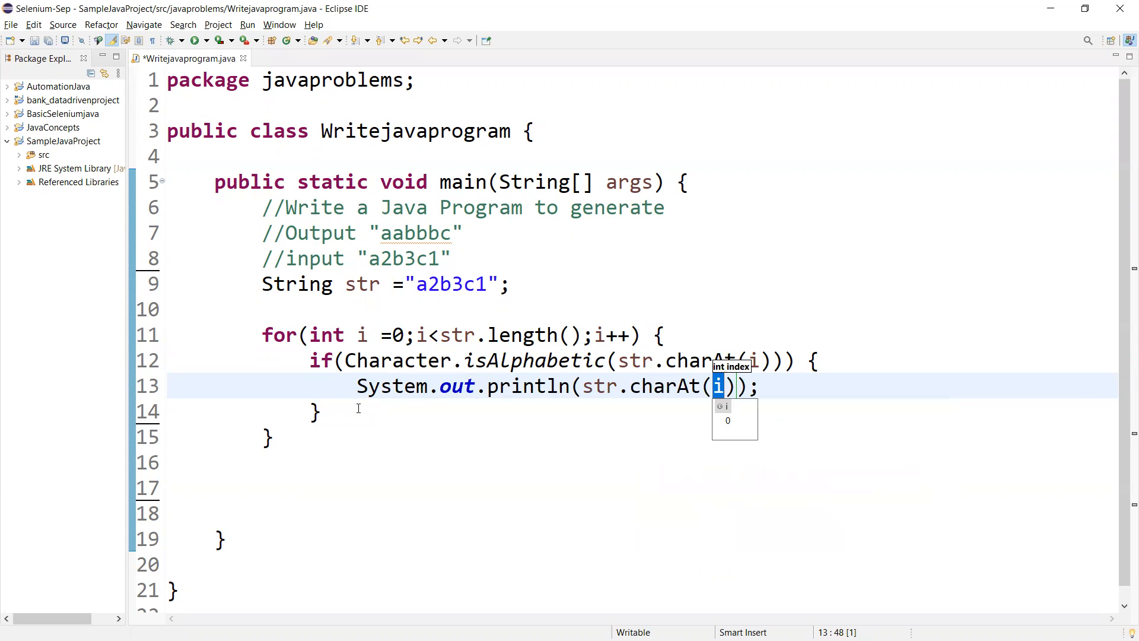
pyautogui.write('el')
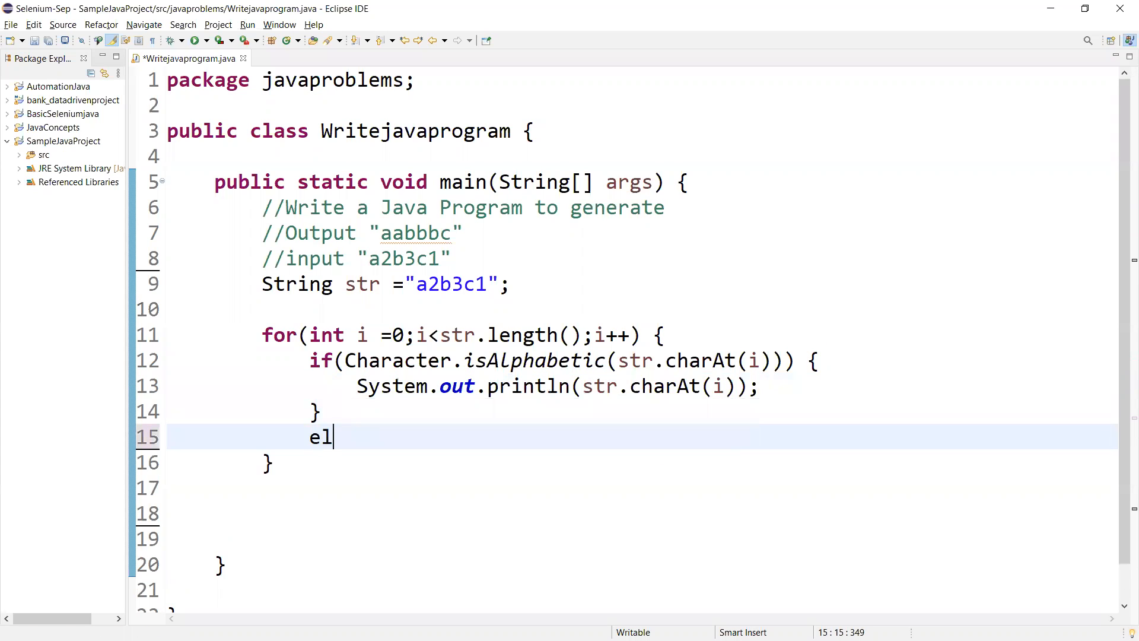
pyautogui.write('se {')
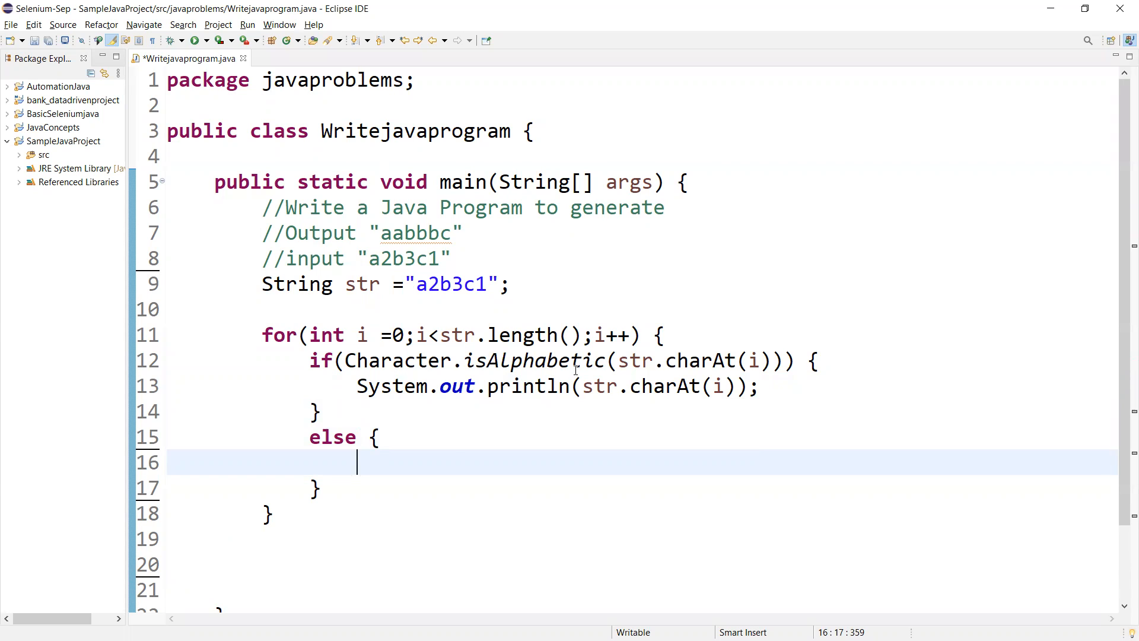
pyautogui.moveTo(370, 465)
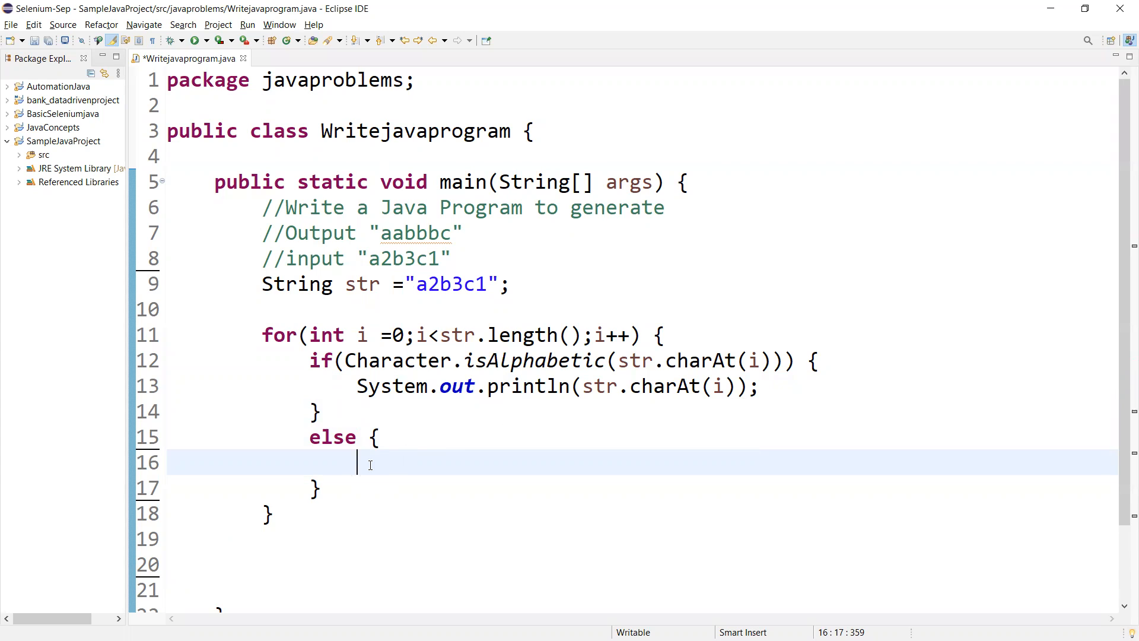
# In the else branch, assign int x = Character.getNumericValue(str.charAt(i))
pyautogui.write('int')
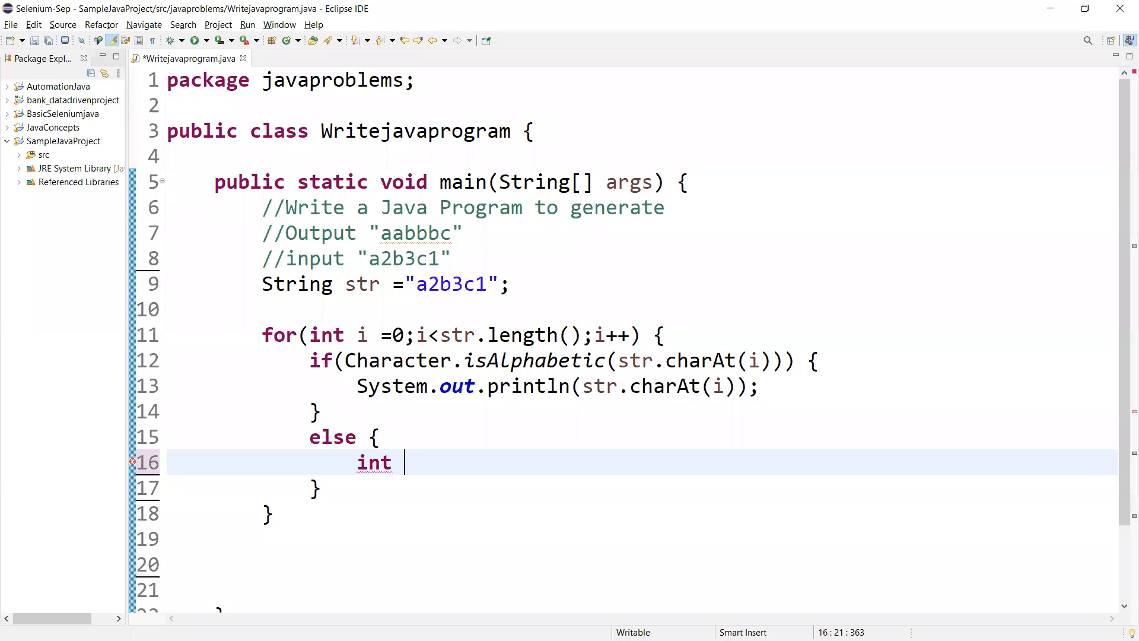
pyautogui.write('x')
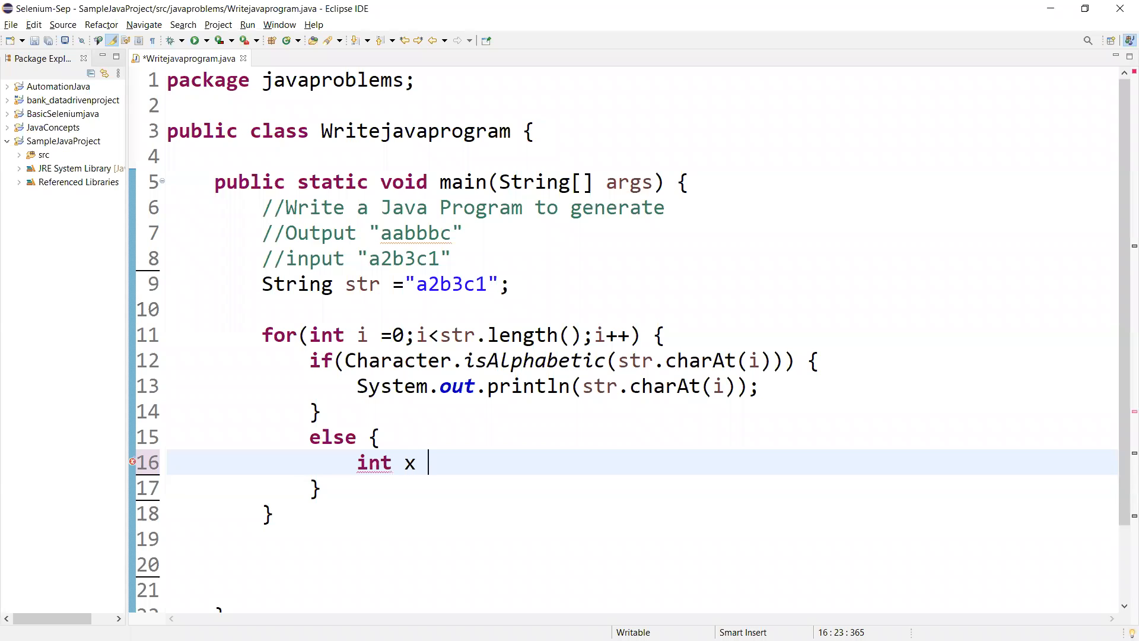
pyautogui.write('=Characte')
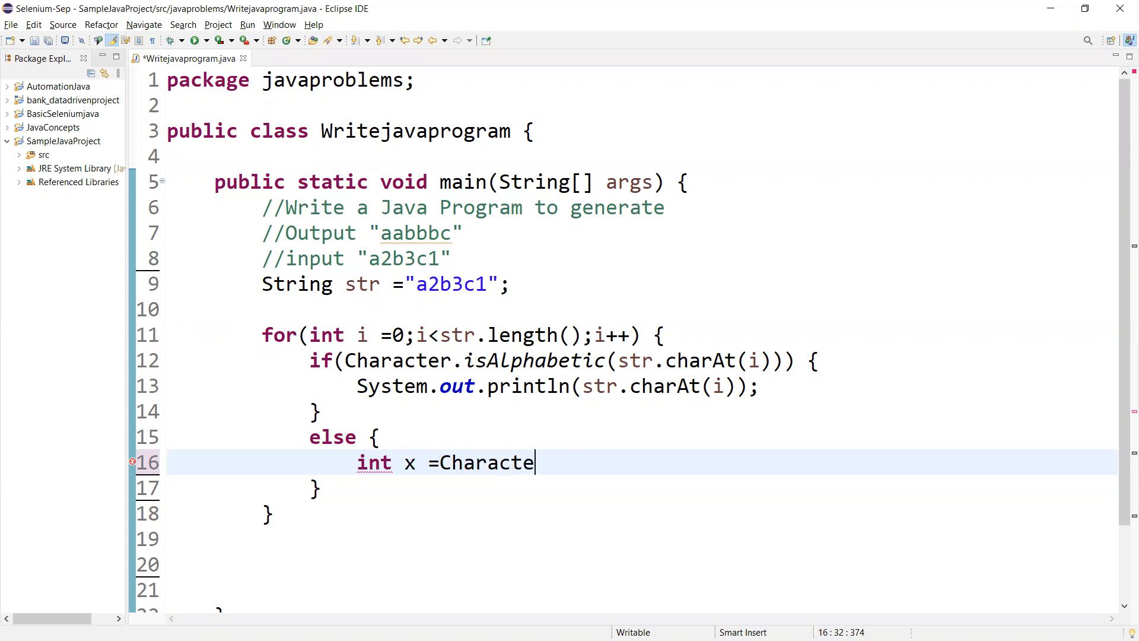
pyautogui.write('.ger')
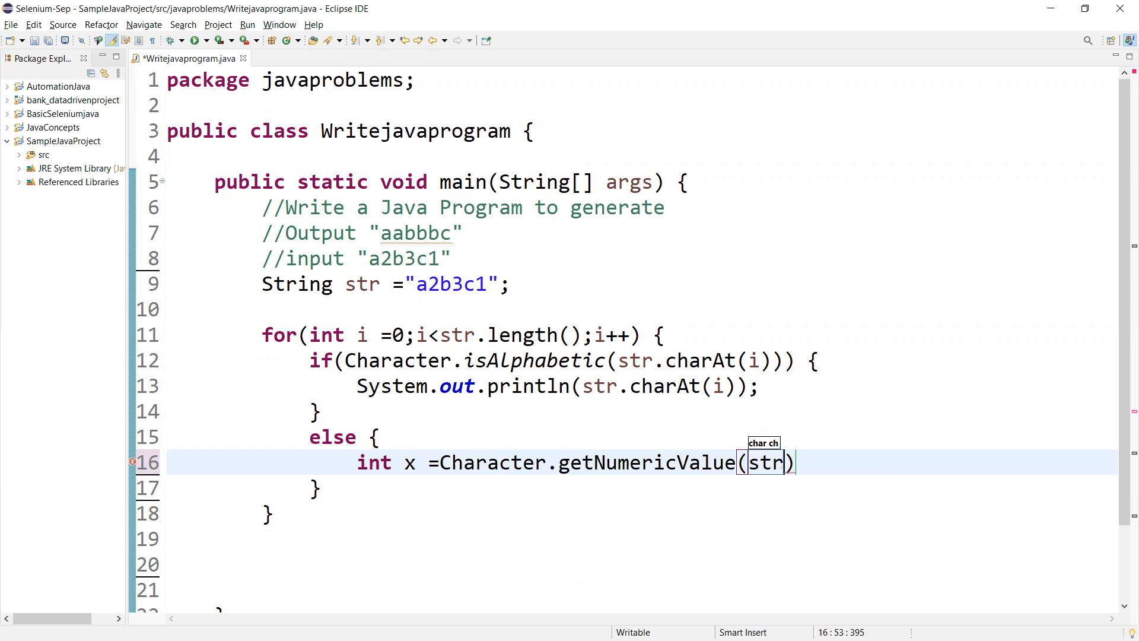
pyautogui.write('.c')
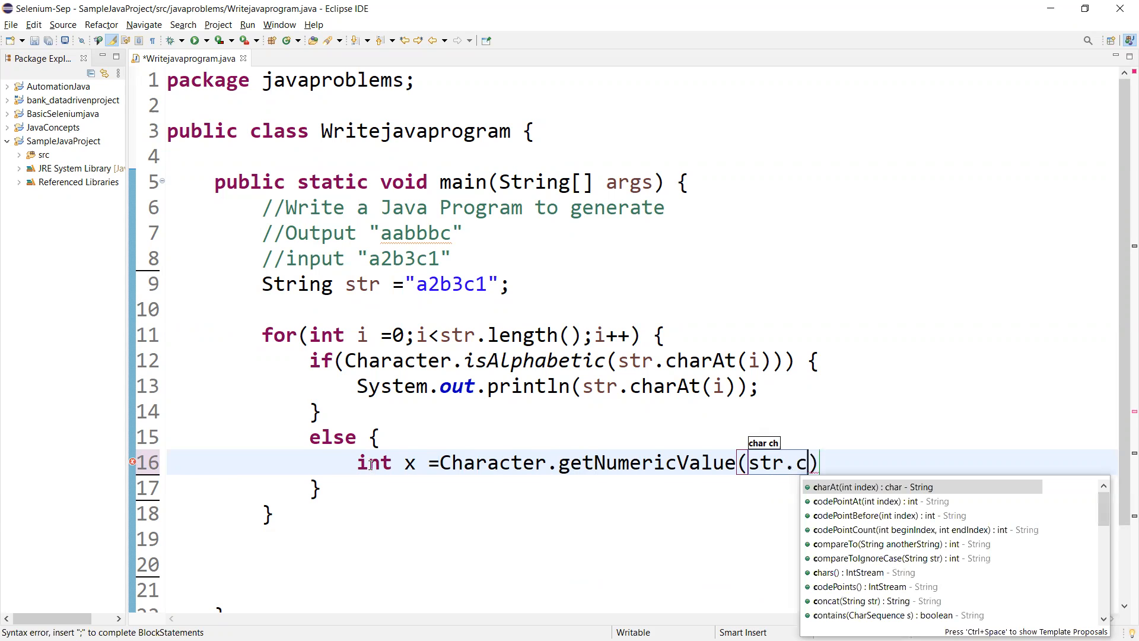
pyautogui.click(859, 486)
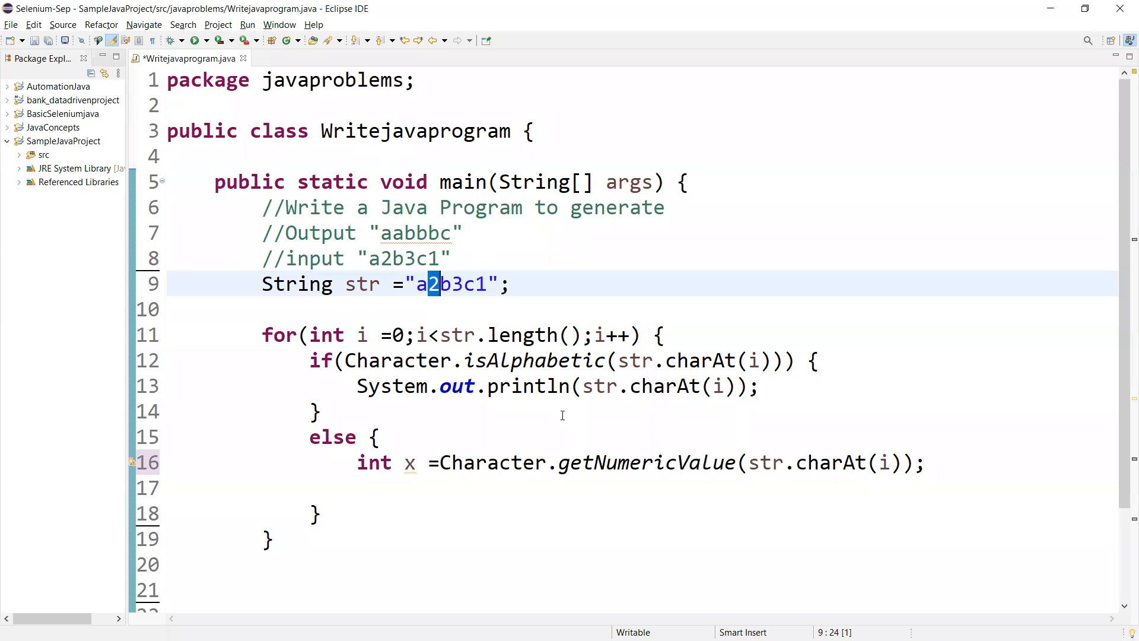
pyautogui.moveTo(602, 443)
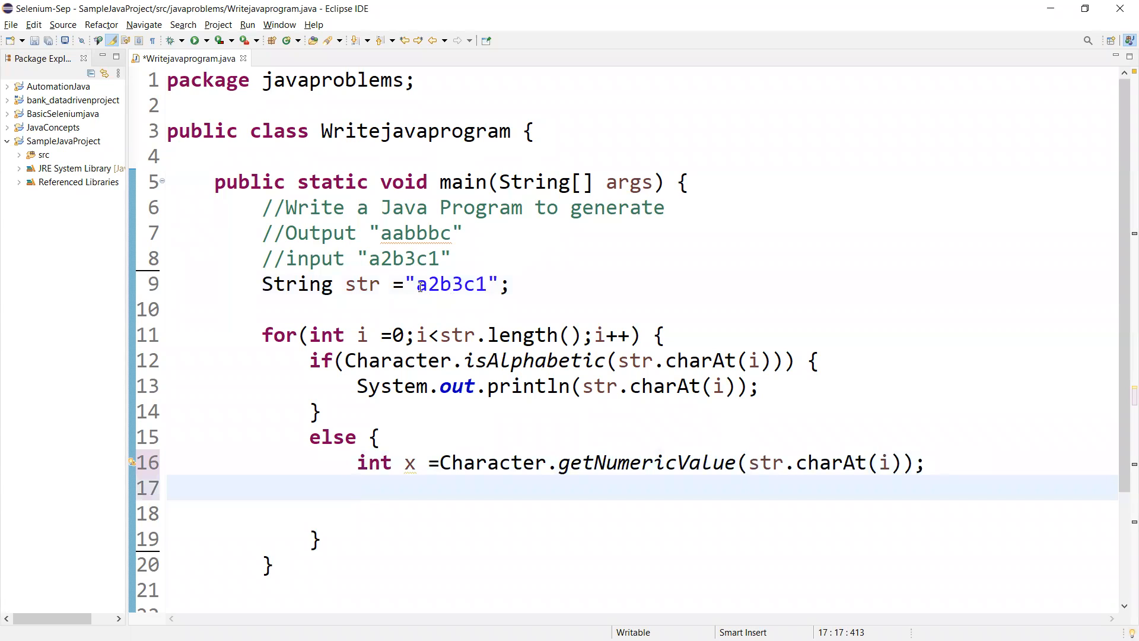
pyautogui.doubleClick(392, 233)
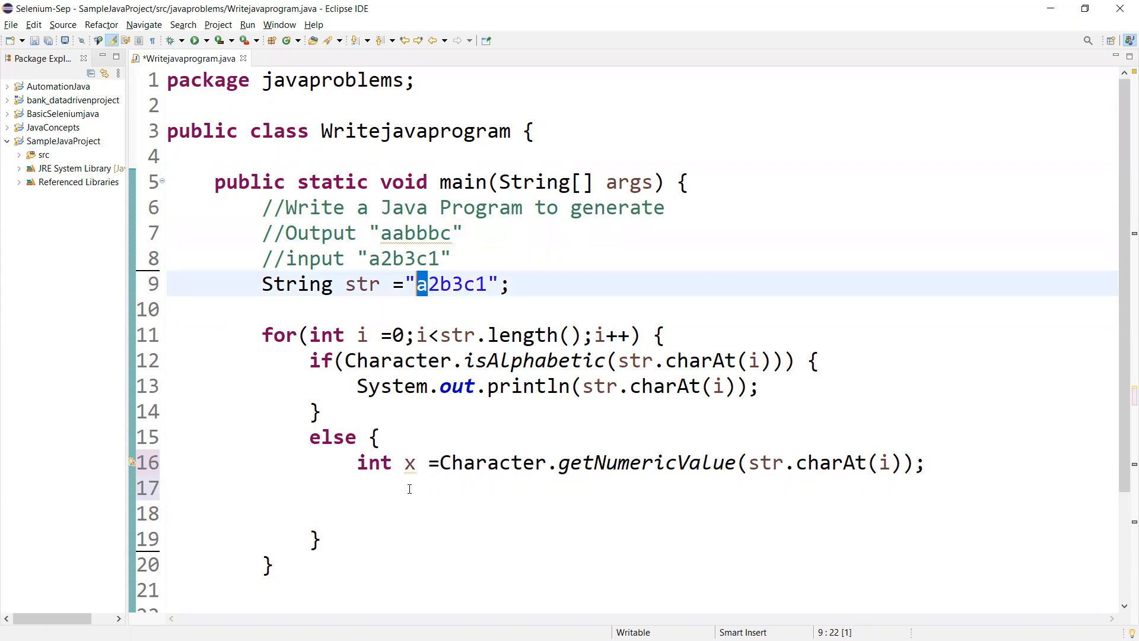
# Write for(int j=1; j<x; j++) { } in the else branch with a sysout stub inside
pyautogui.write('for')
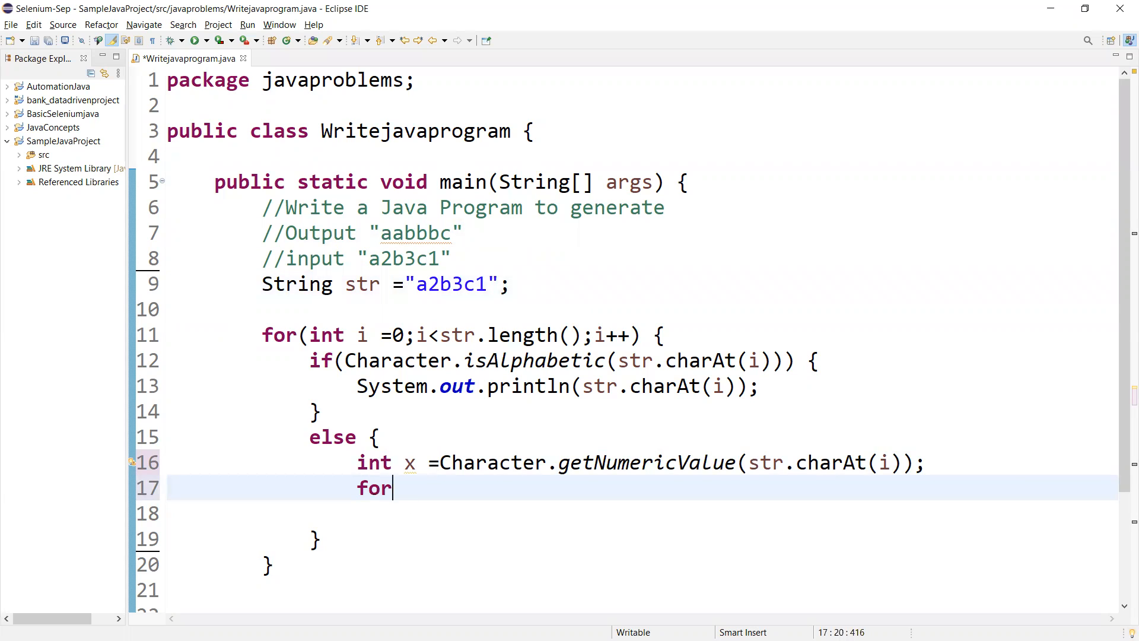
pyautogui.write('(int j')
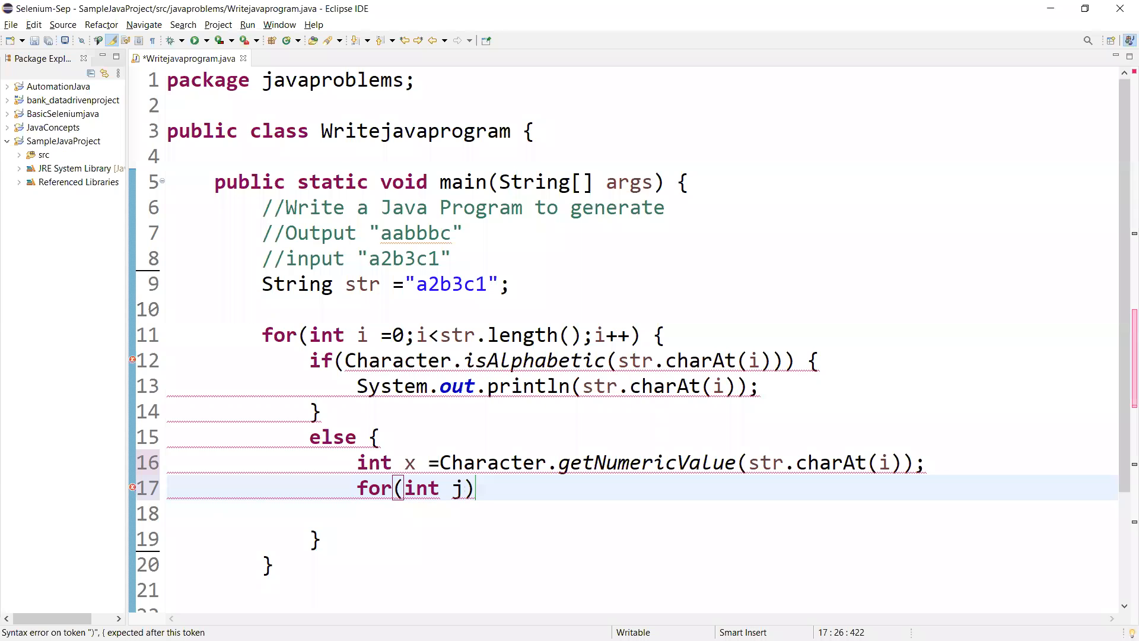
pyautogui.write('=1;')
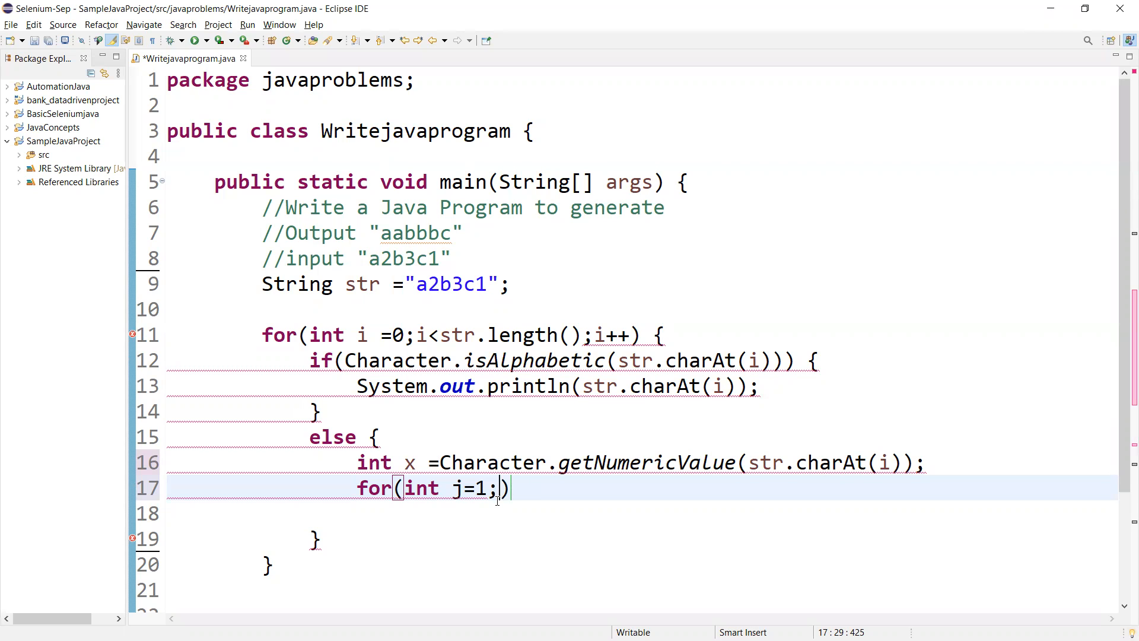
pyautogui.write('j<x')
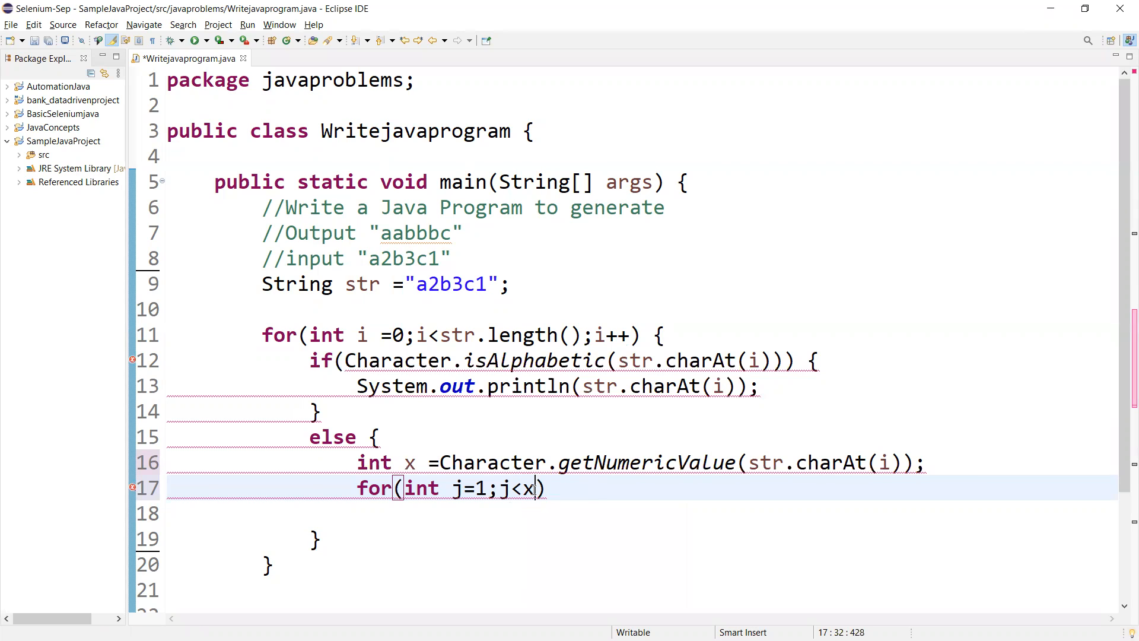
pyautogui.write(';j')
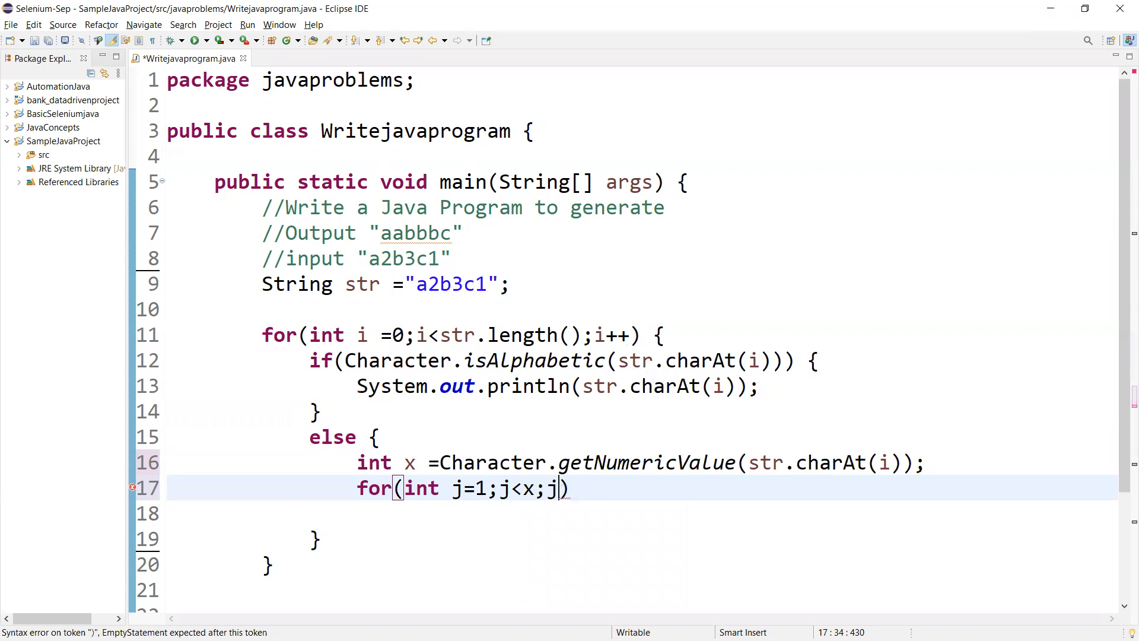
pyautogui.write('++')
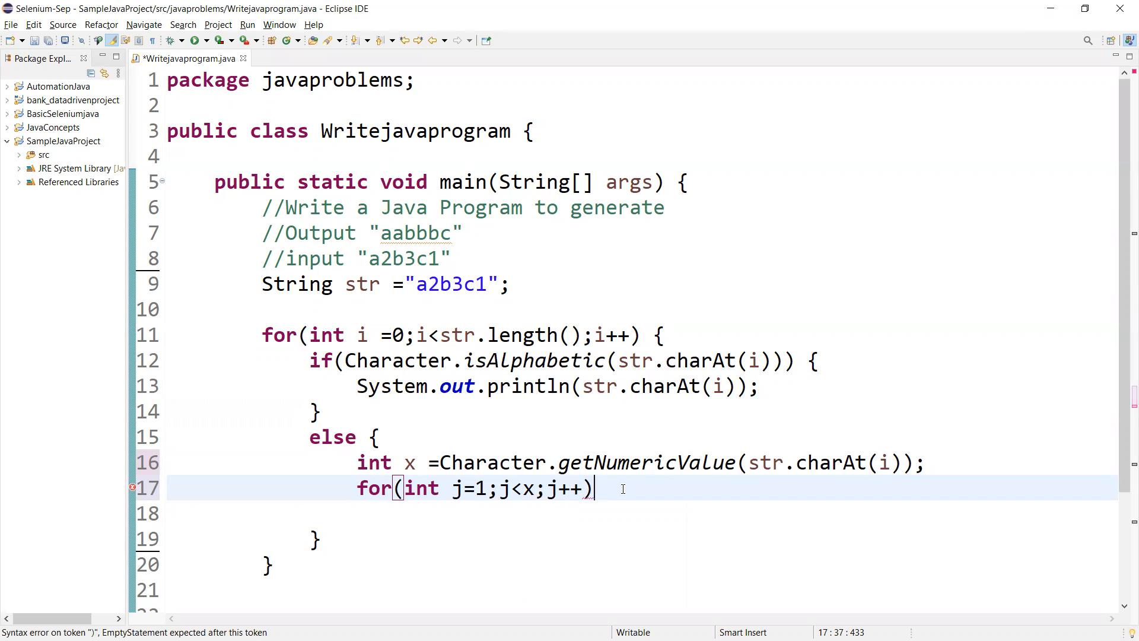
pyautogui.write('{')
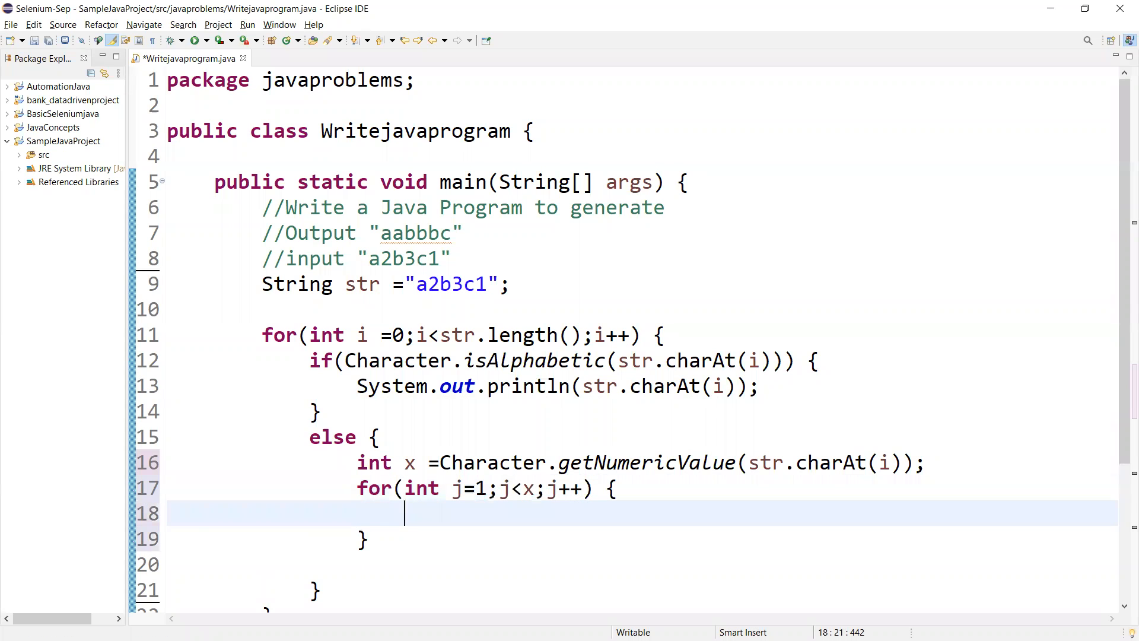
pyautogui.write('sysout')
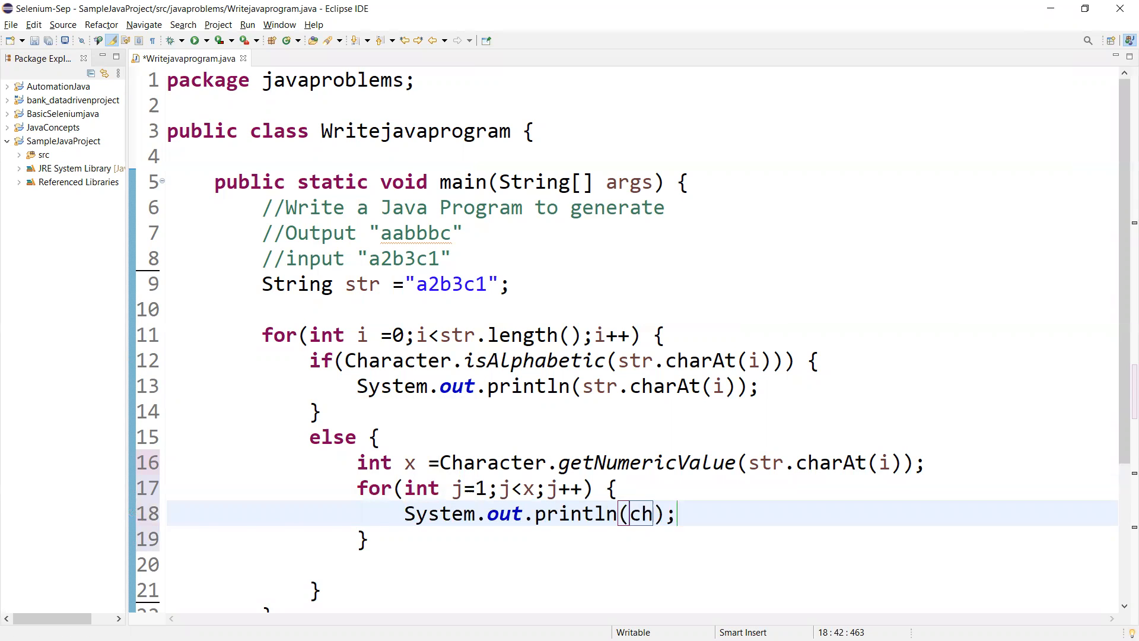
# Make the inner loop print str.charAt(i-1), the letter preceding the digit
pyautogui.write('str.charAt(x')
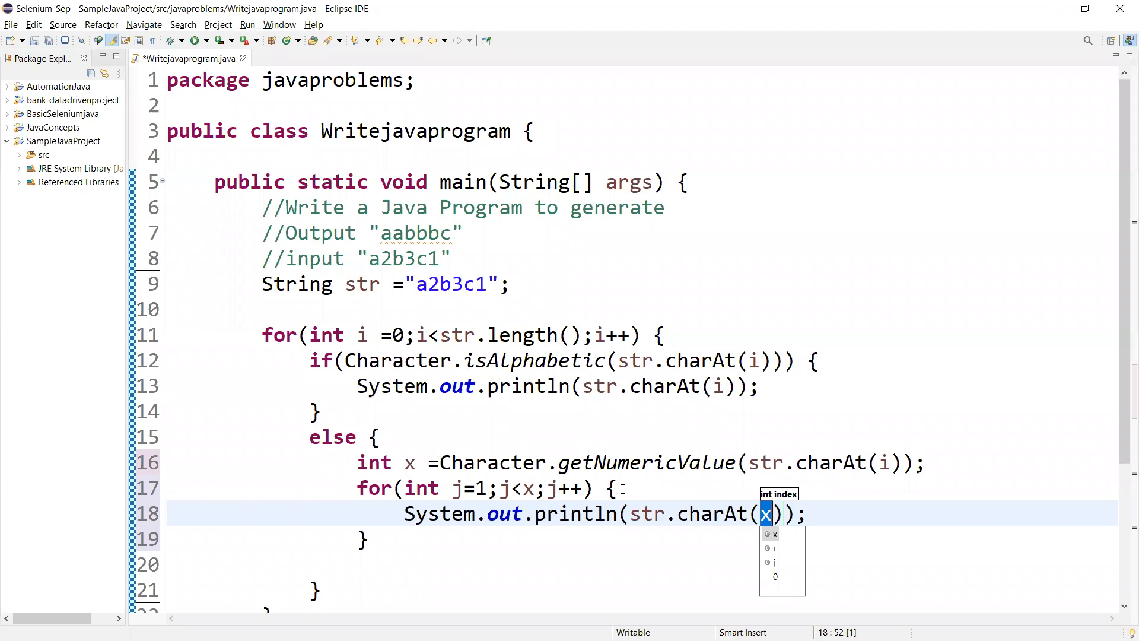
pyautogui.click(772, 547)
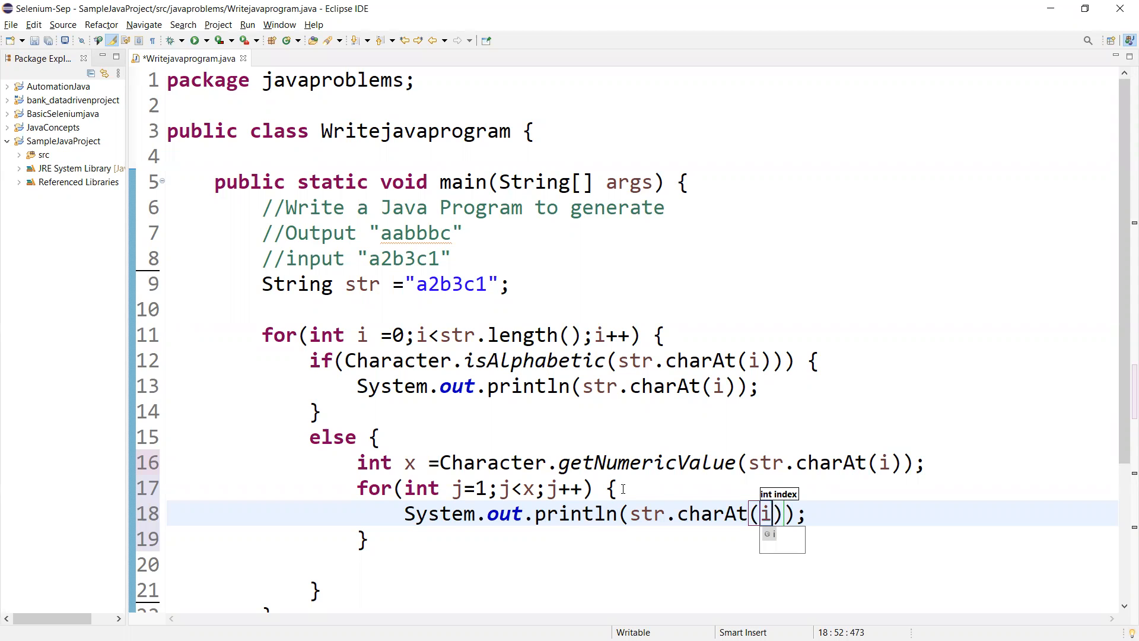
pyautogui.write('-1')
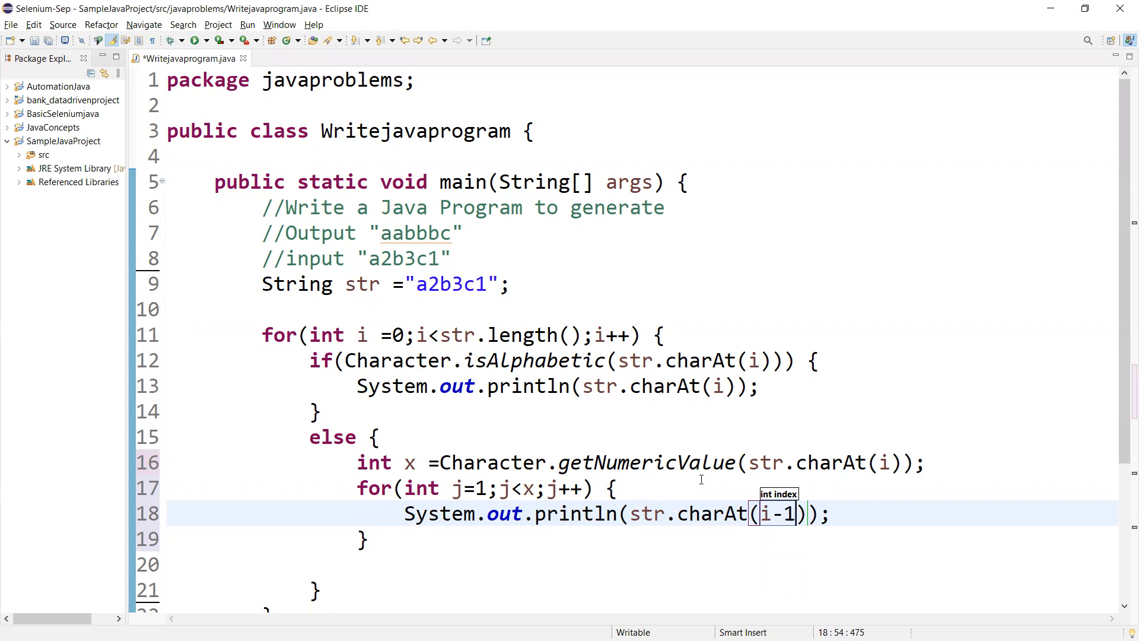
pyautogui.click(427, 284)
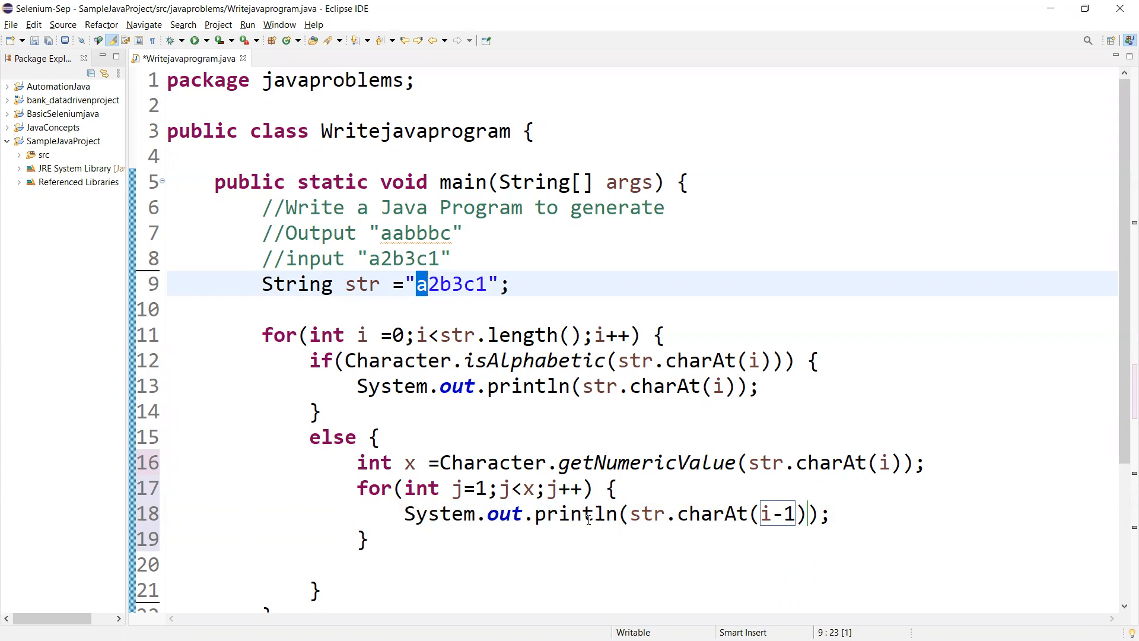
pyautogui.moveTo(411, 514)
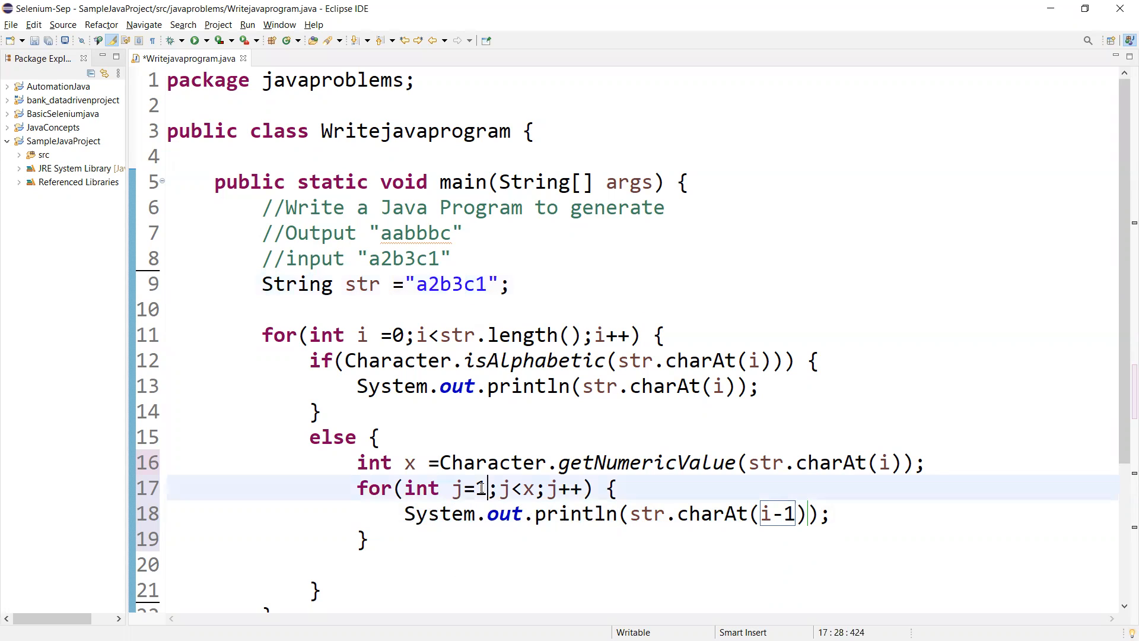
pyautogui.doubleClick(479, 488)
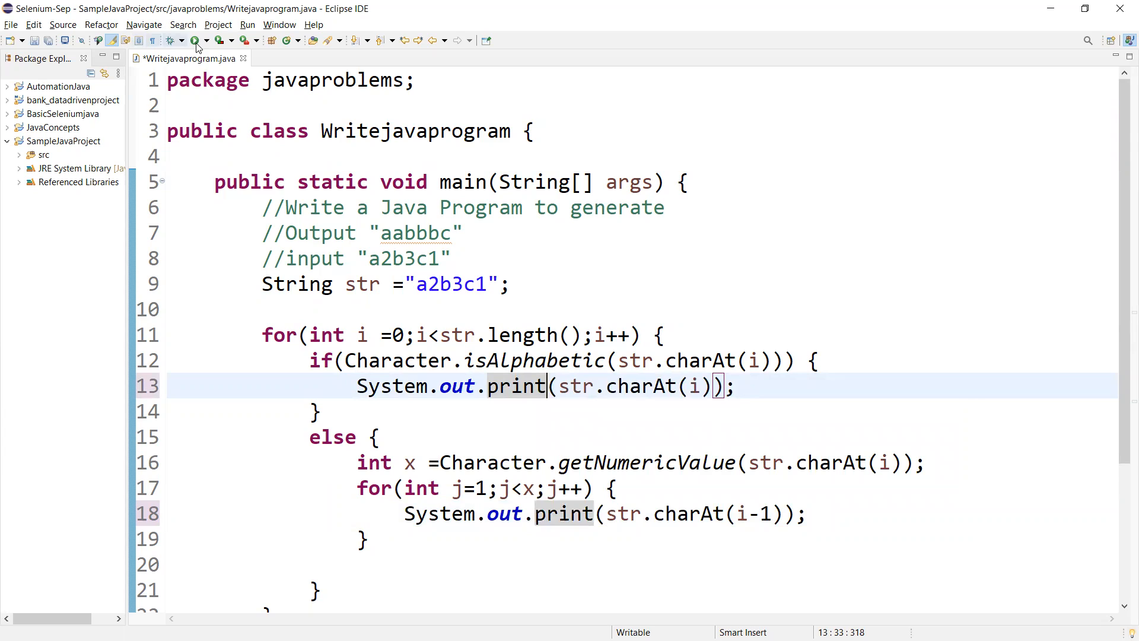
# Run the program, saving Writejavaprogram with both statements changed to print
pyautogui.click(196, 39)
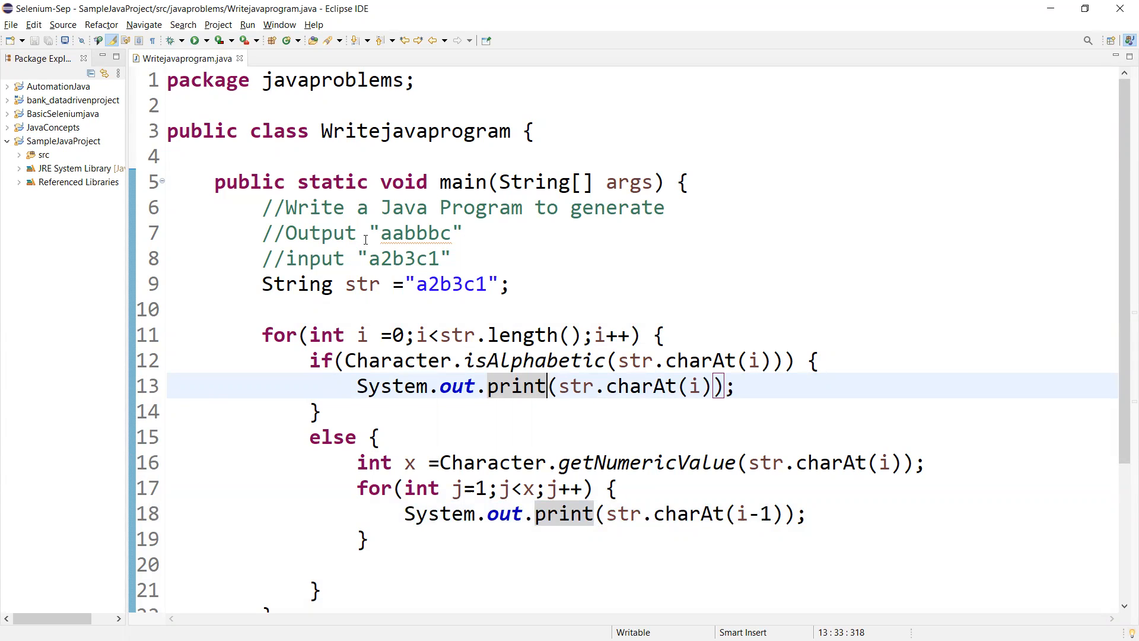
# Append //input and //output annotations to the two comment lines
pyautogui.doubleClick(404, 258)
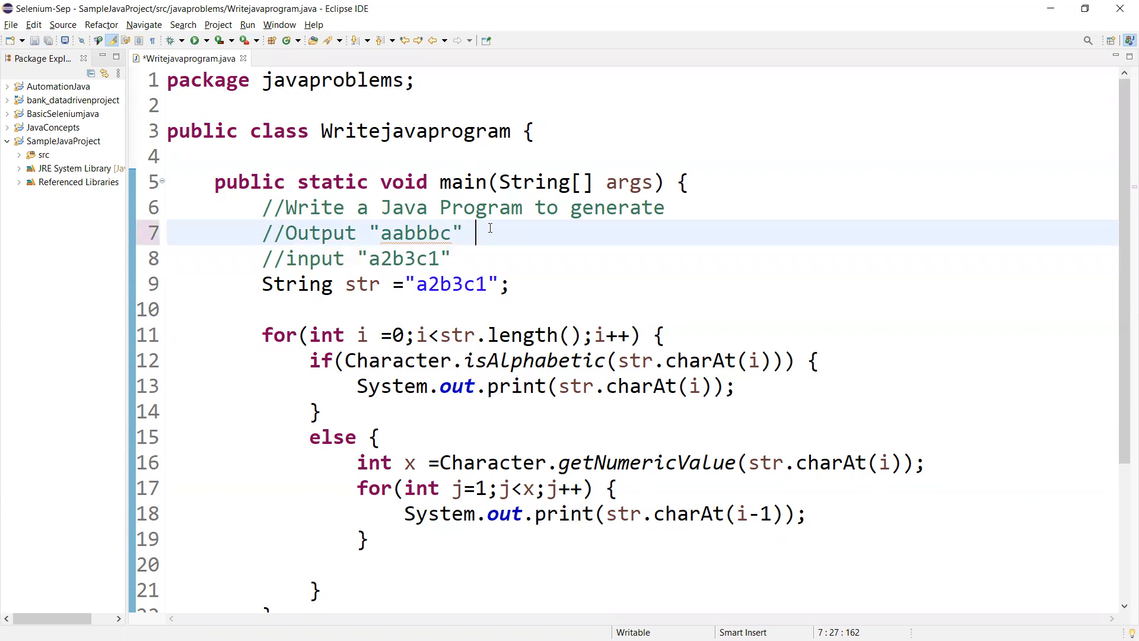
pyautogui.write('//input')
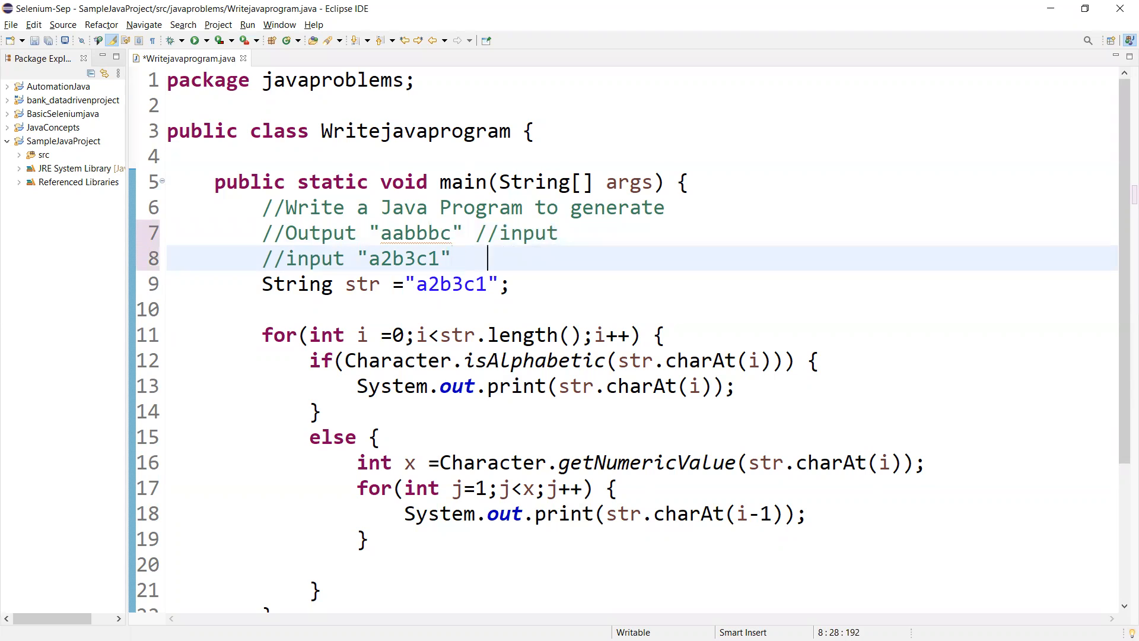
pyautogui.write('//ou')
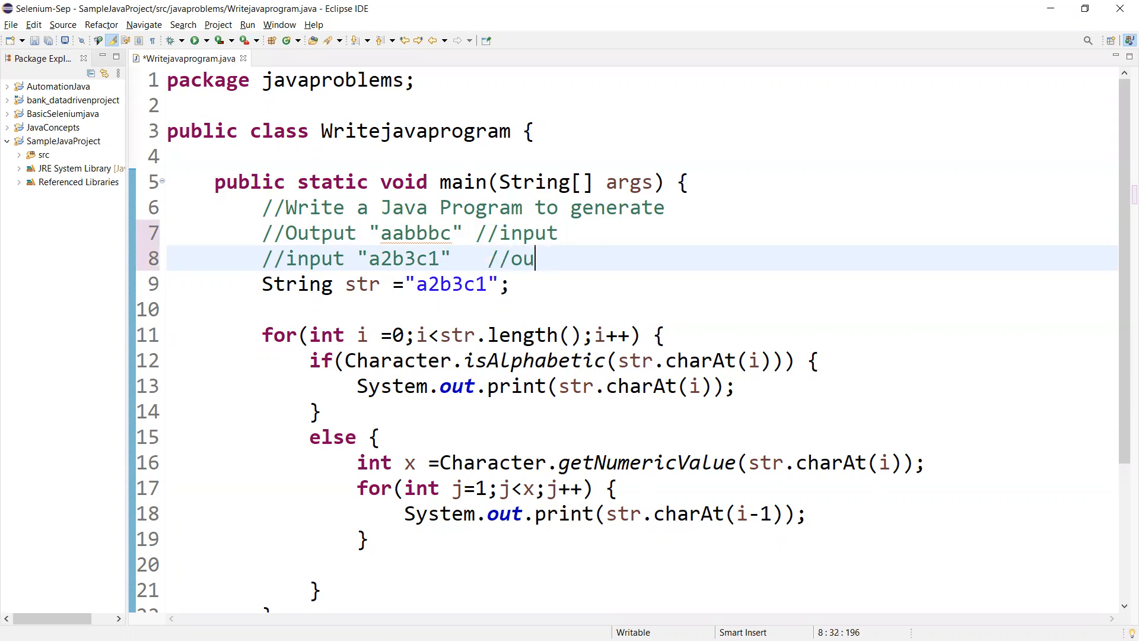
pyautogui.write('tput')
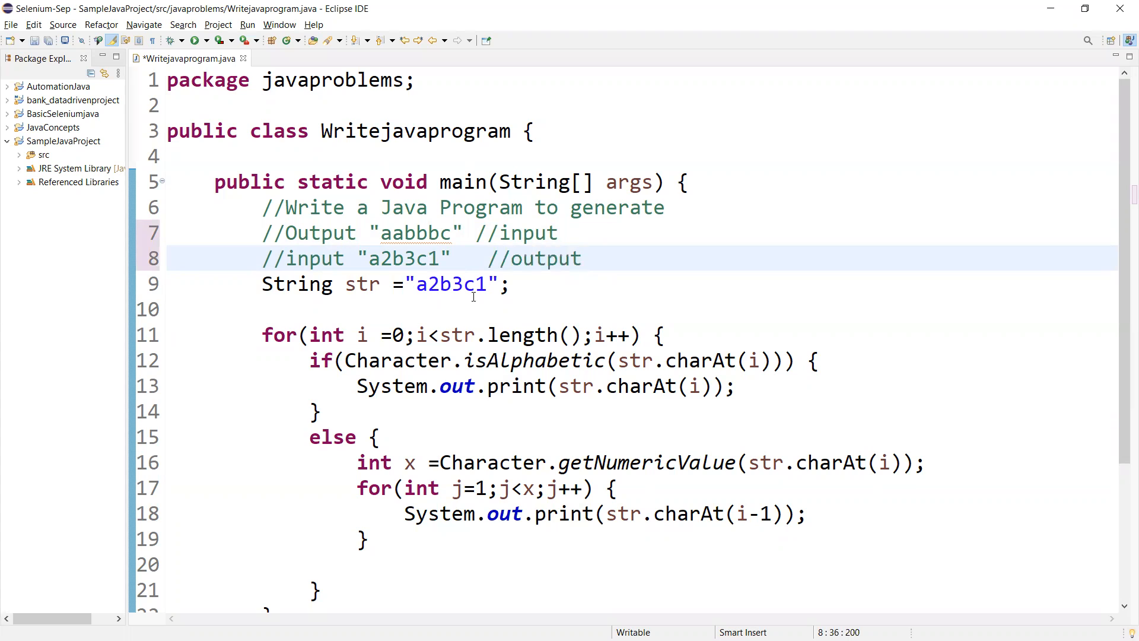
pyautogui.moveTo(392, 437)
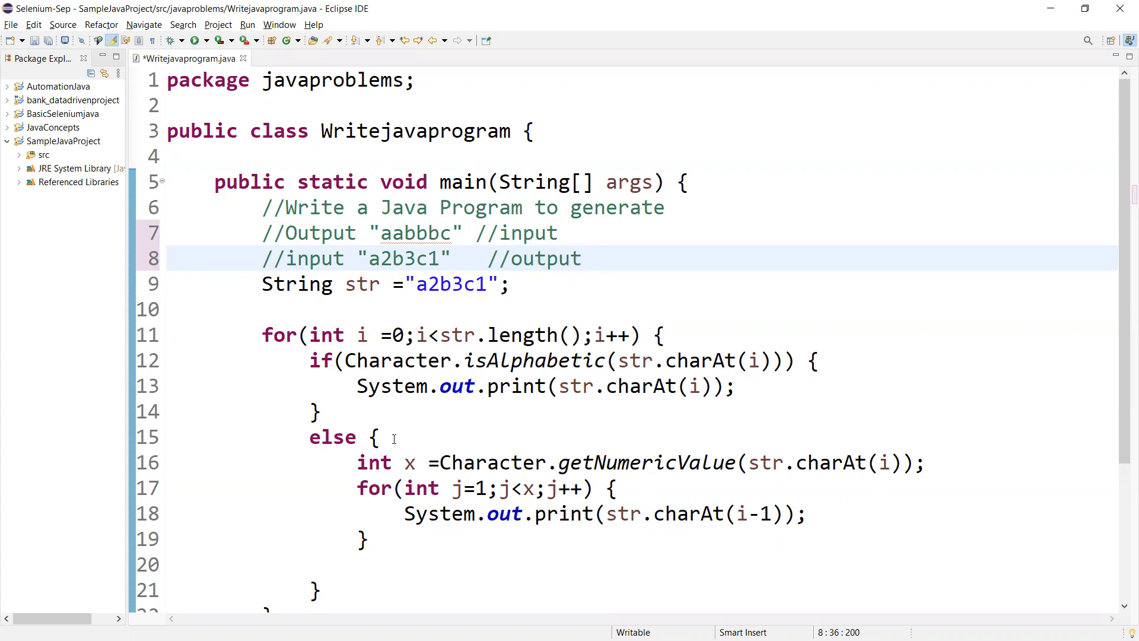
pyautogui.moveTo(481, 455)
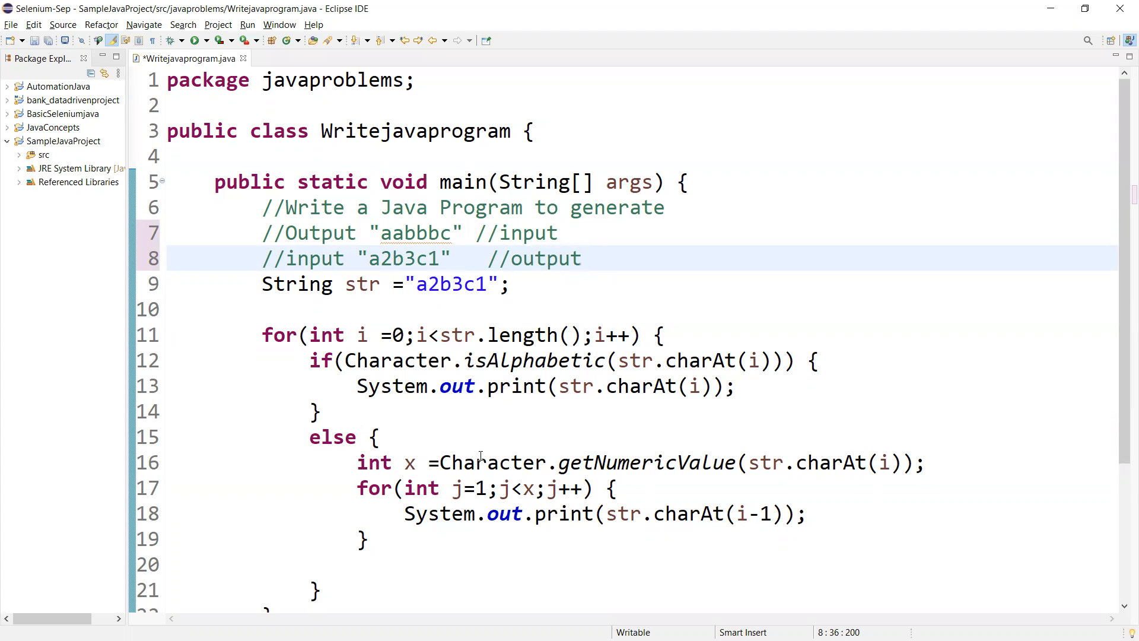